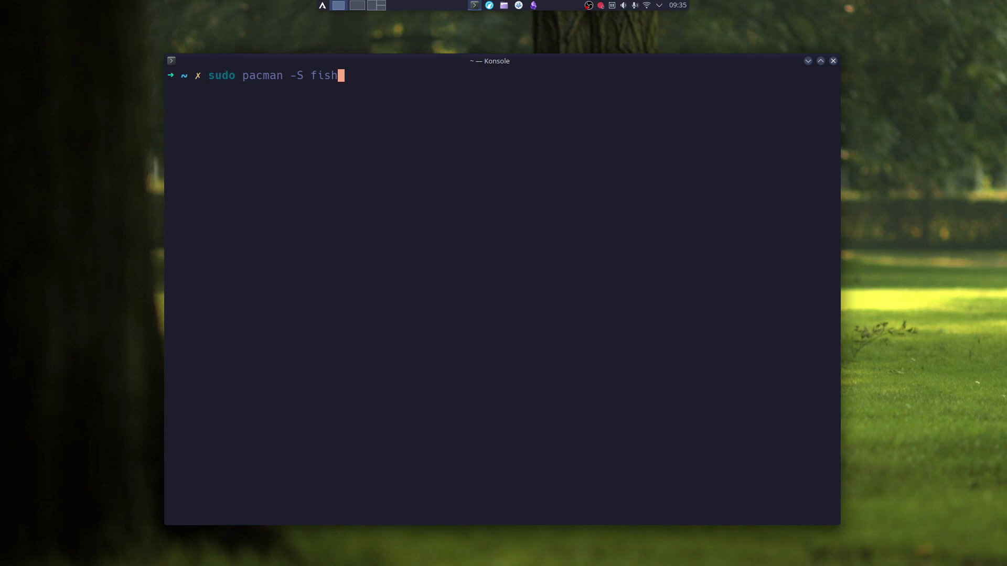
- Run the pacman install check for fish, then enter chsh -s /usr/bin/fish to make it the login shell
key(Return)
text(n)
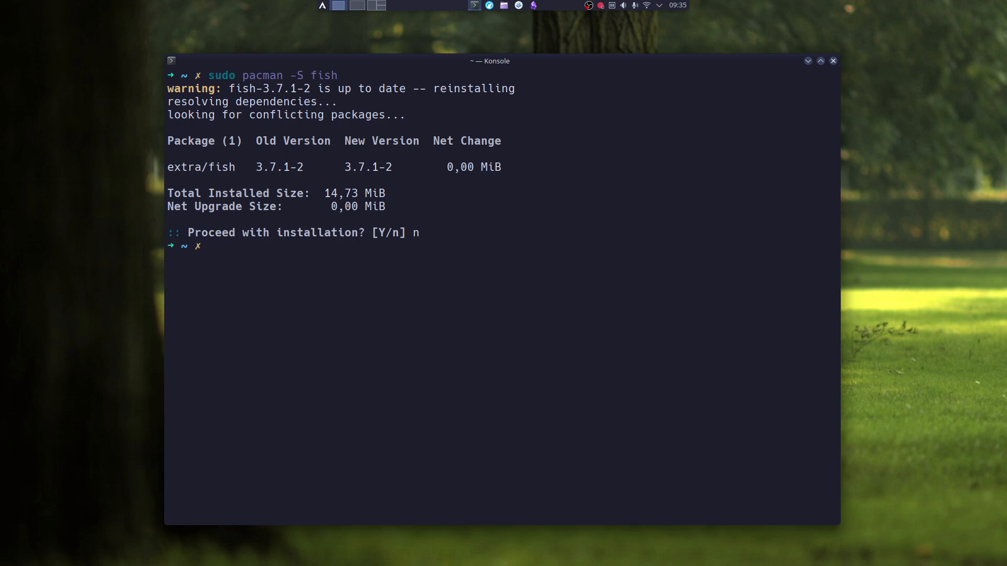
text(chsh -s /usr/bin/fish)
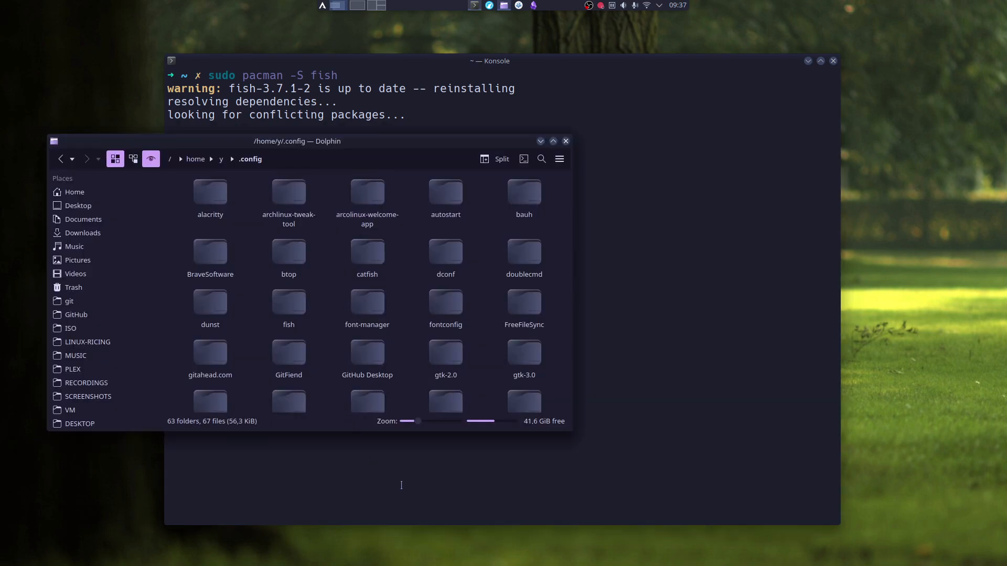
- Enter the fish folder in ~/.config and open config.fish in KWrite
click(288, 302)
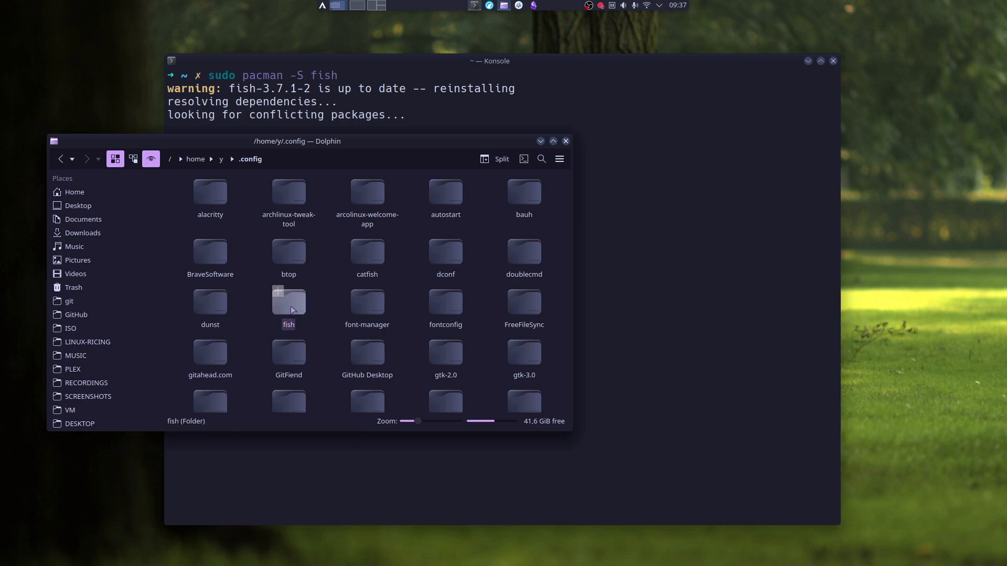
double_click(289, 302)
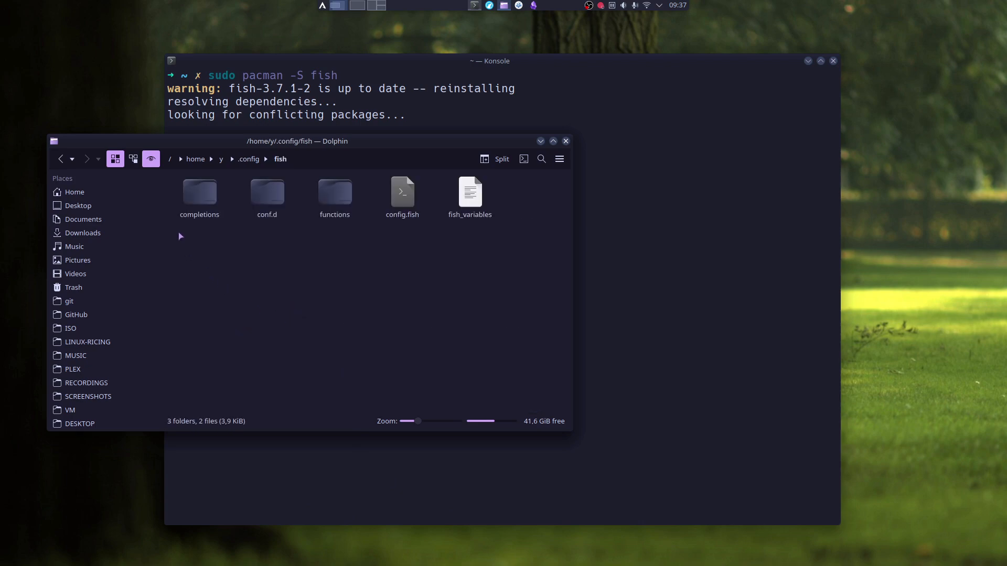
click(402, 193)
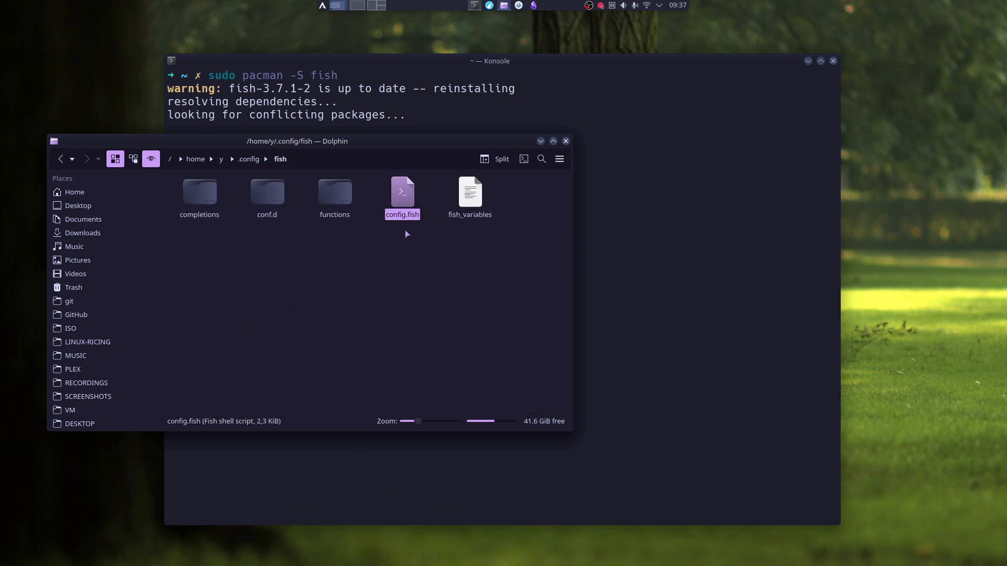
mouse_move(402, 193)
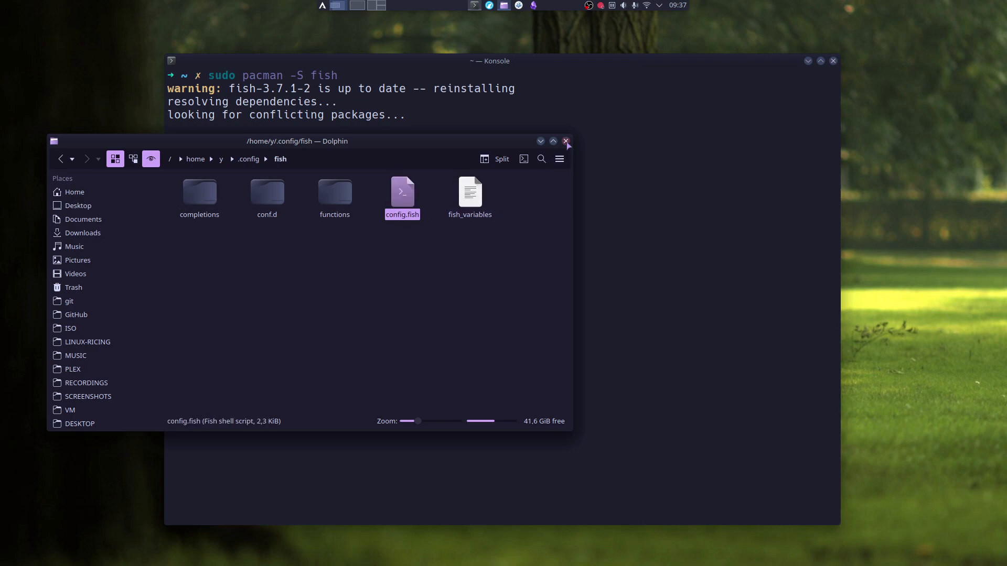
double_click(402, 193)
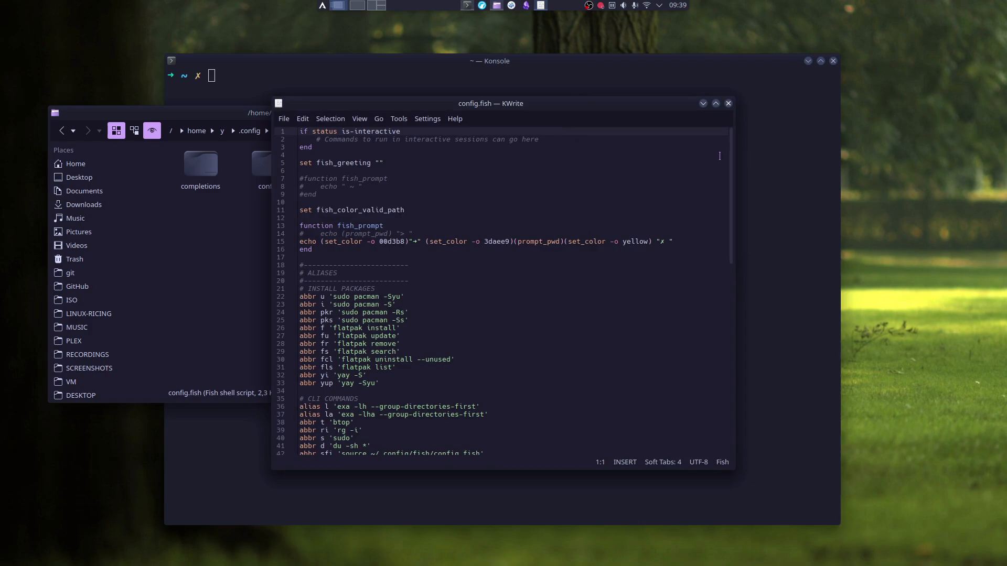
- Scroll to the end of config.fish and add a fastfetch line
scroll(down, 3)
text(fa)
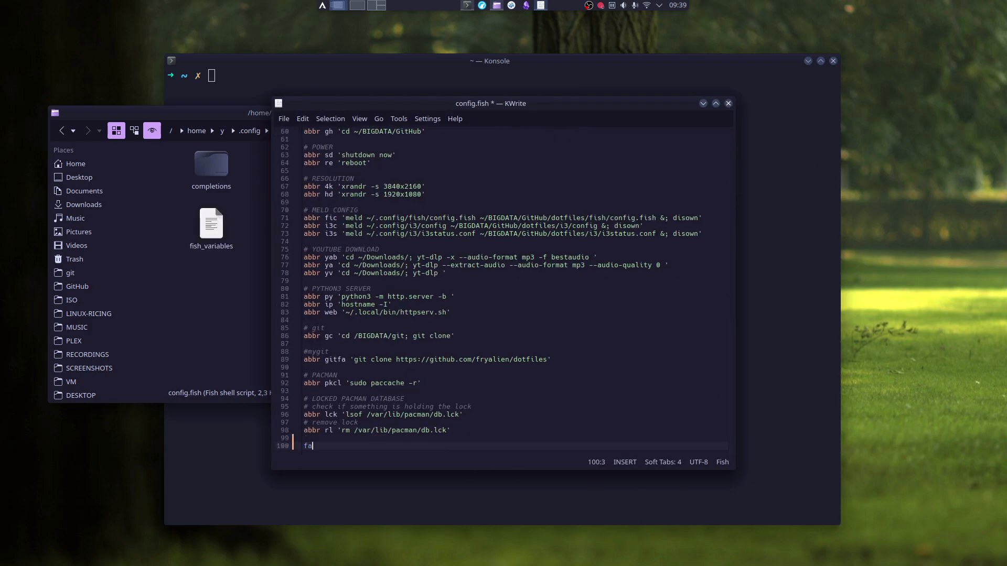
text(stfetch)
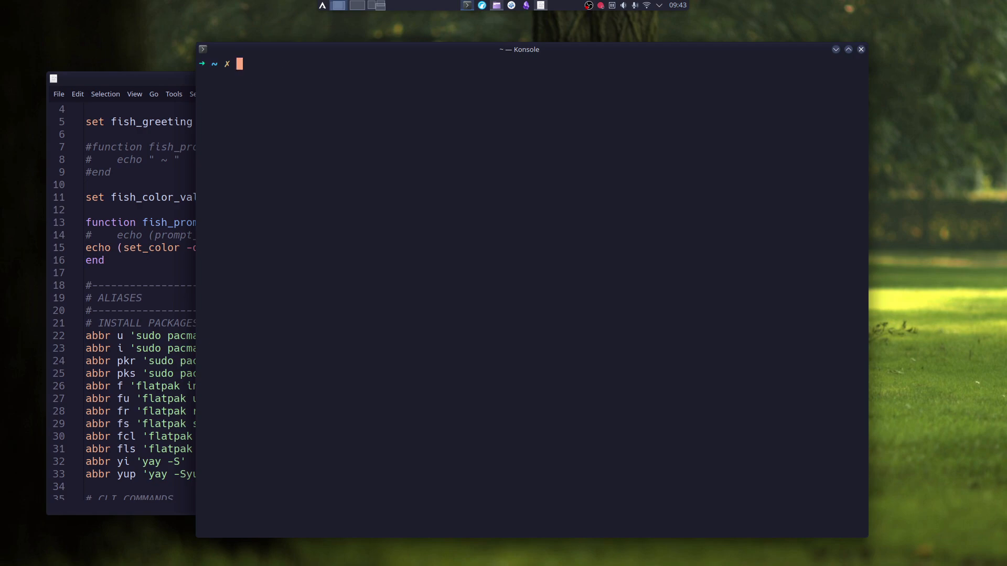
- Run the expanded sudo pacman -Syu update and bring the terminal back to the front
text(uname -r)
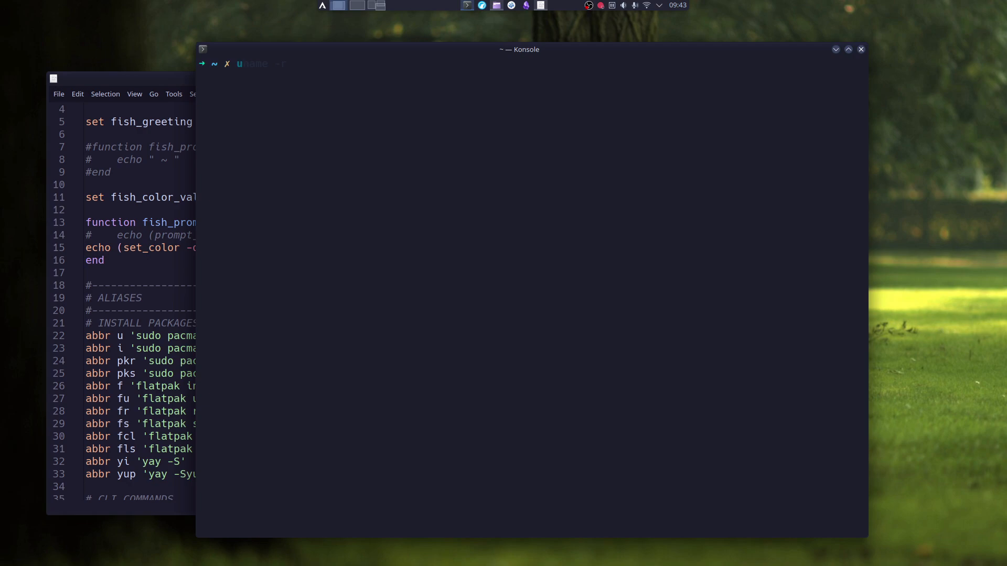
key(Return)
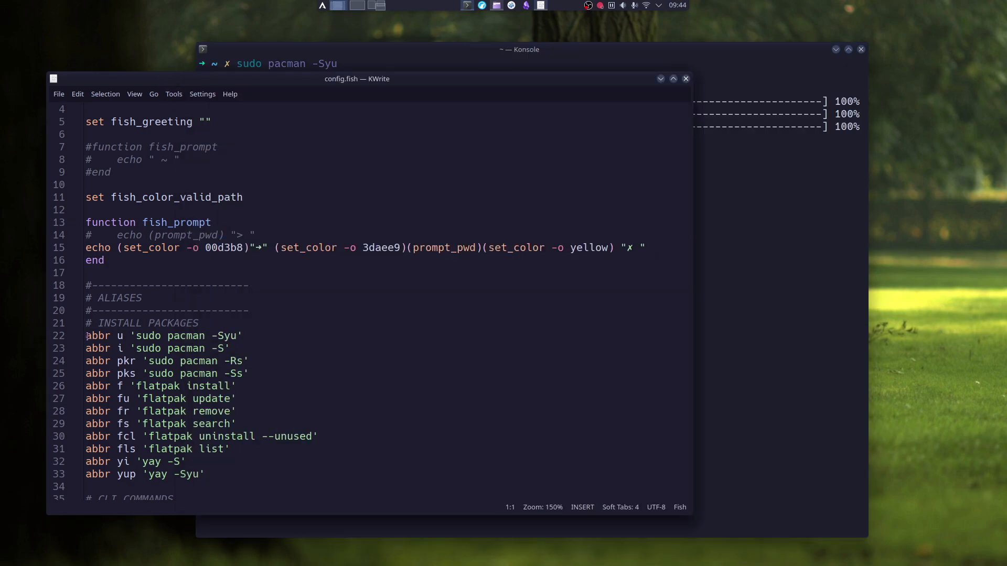
click(100, 336)
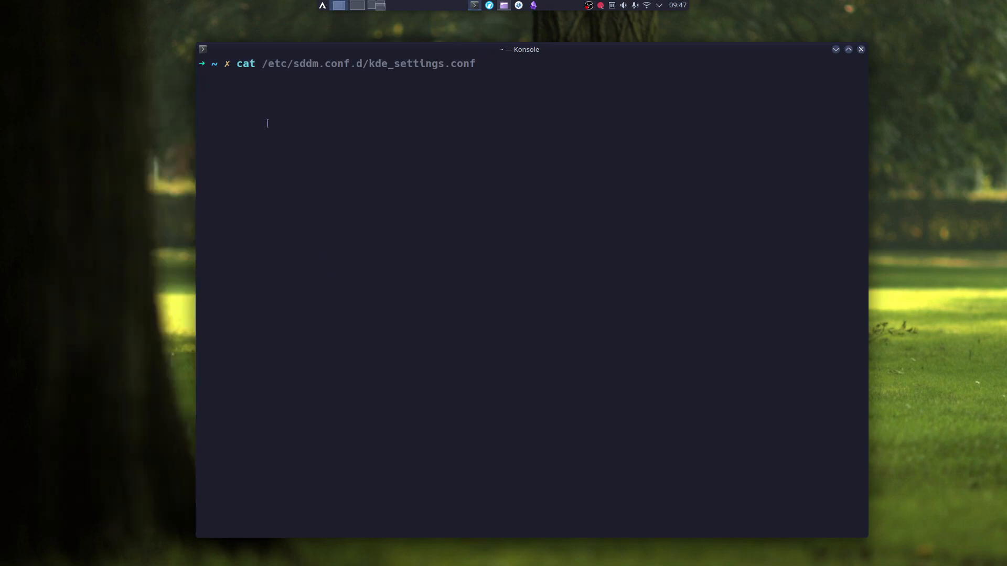
mouse_move(247, 206)
text(r)
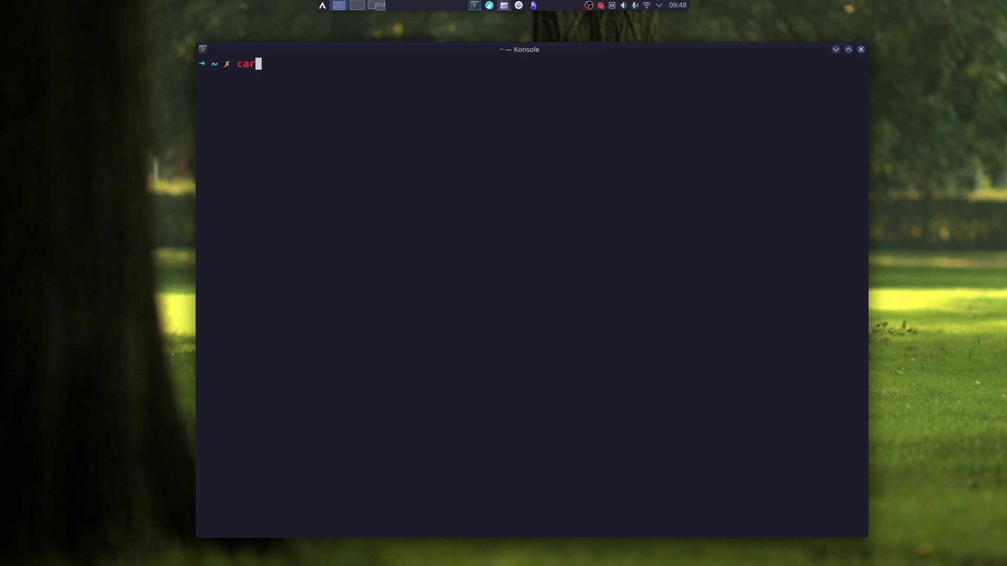
- Enter a cat of /etc/sddm.conf.d/kde_settings.conf to show fish's red/valid-path highlighting
text(t /etc/sddm.conf.d/kde_settings.conf)
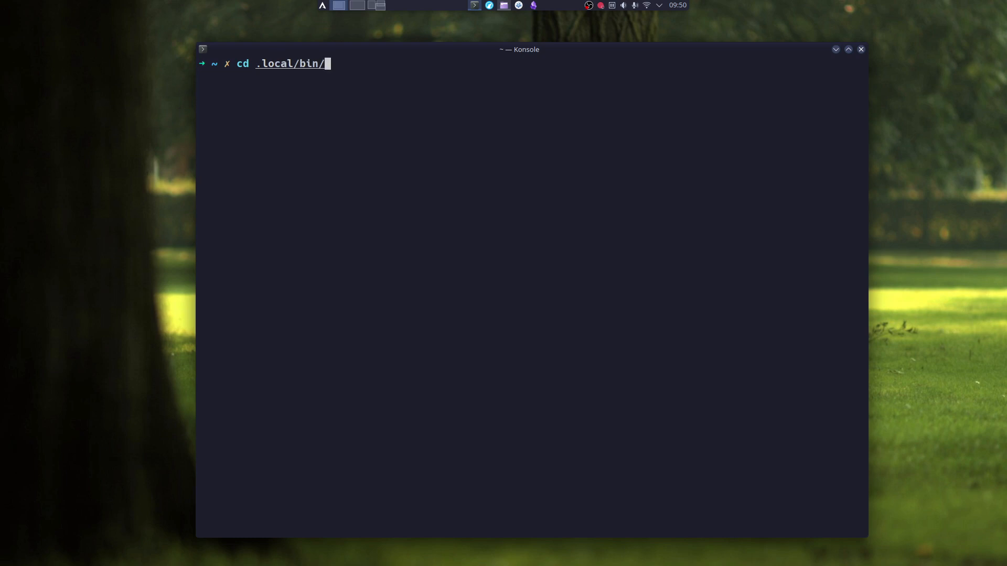
- Change into .local/bin and show the set fish_color_valid_path --underline line in config.fish
key(Return)
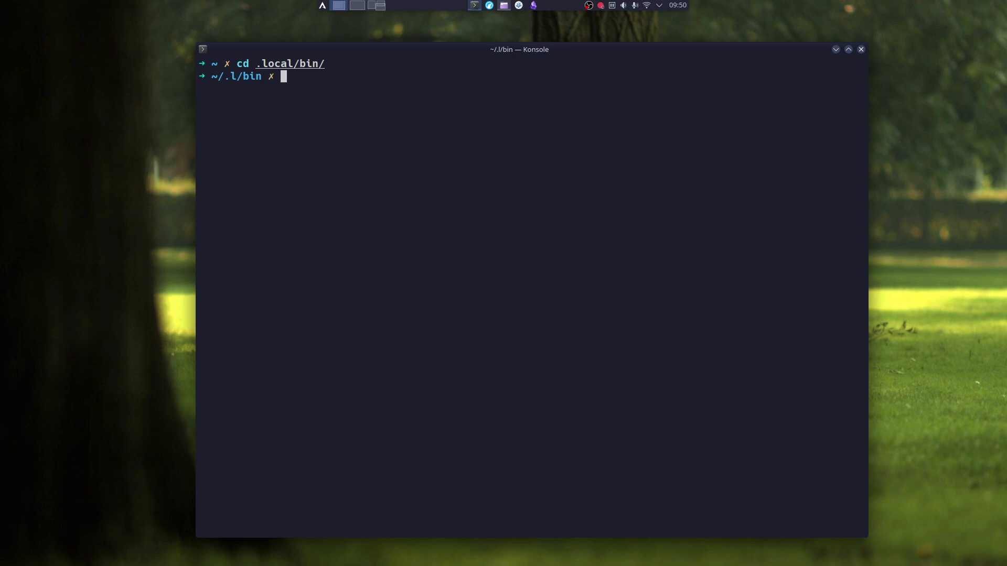
mouse_move(411, 293)
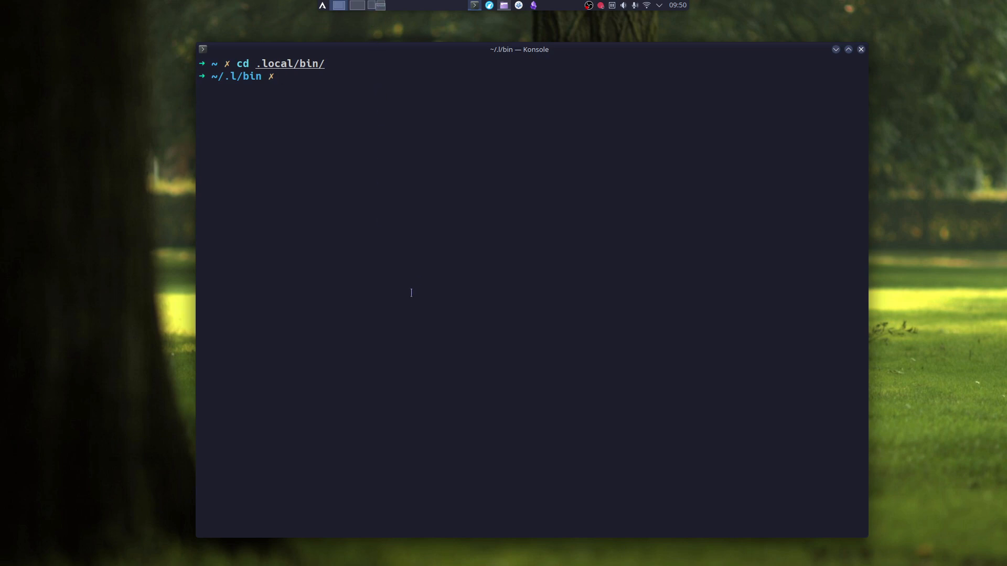
text(set fish_color_valid_path --underline)
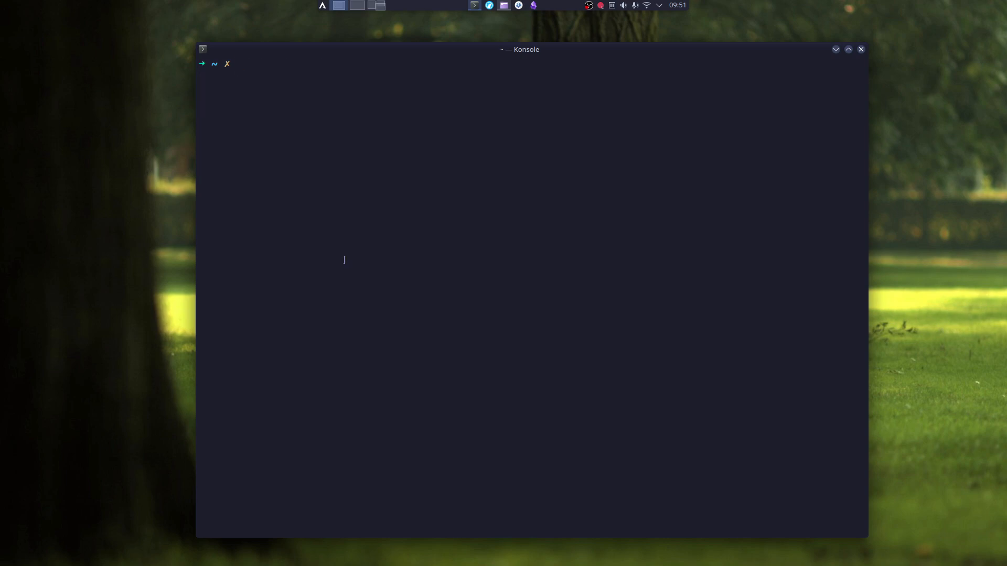
text(set fish_color_valid_path --underline)
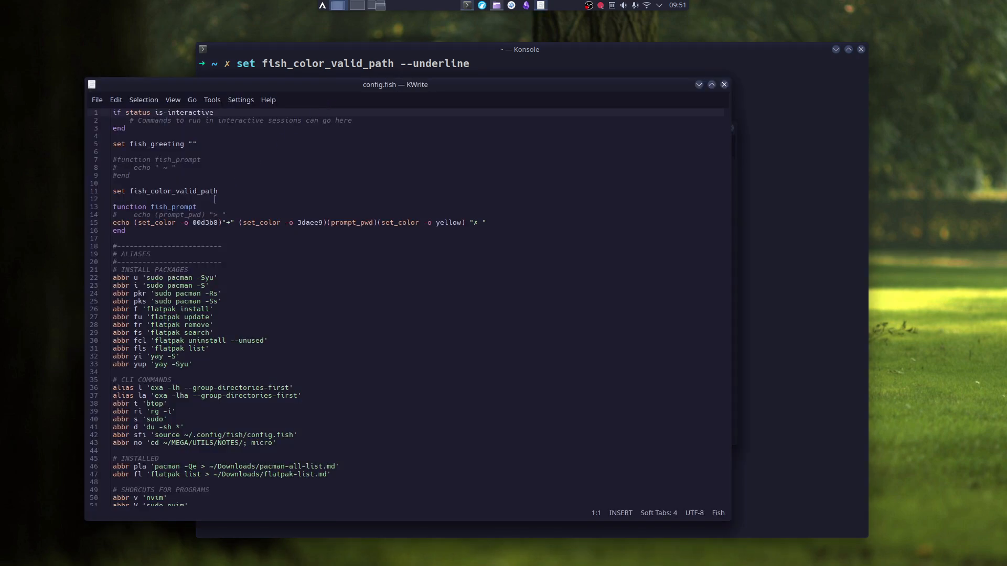
click(219, 191)
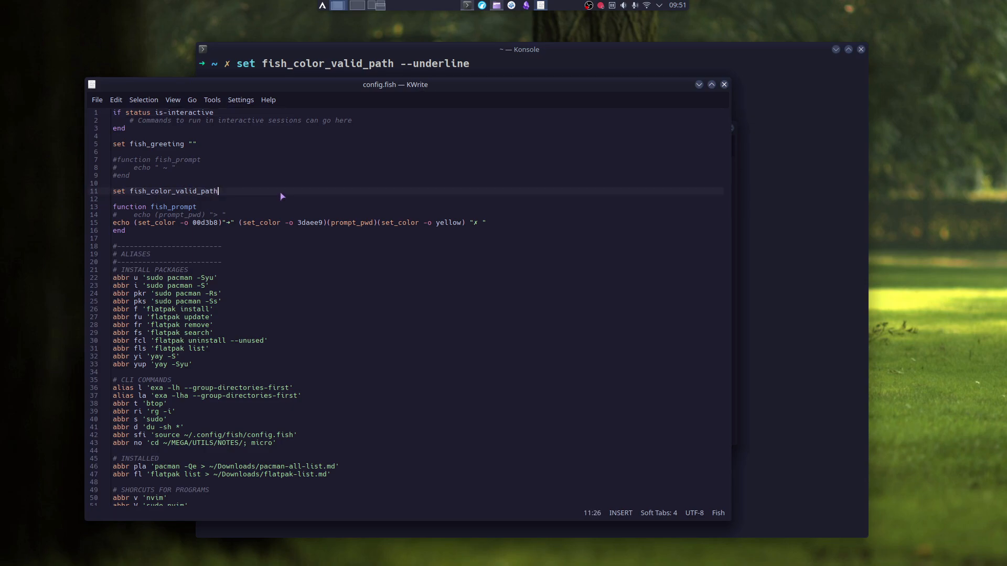
click(724, 84)
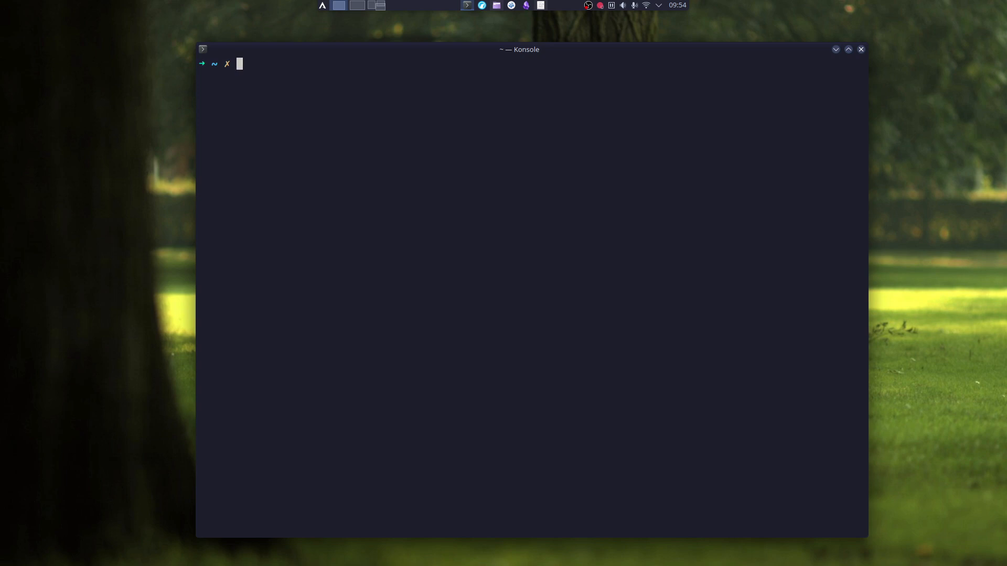
- Change into the ~/Pictures folder using fish's path completion
text(cd)
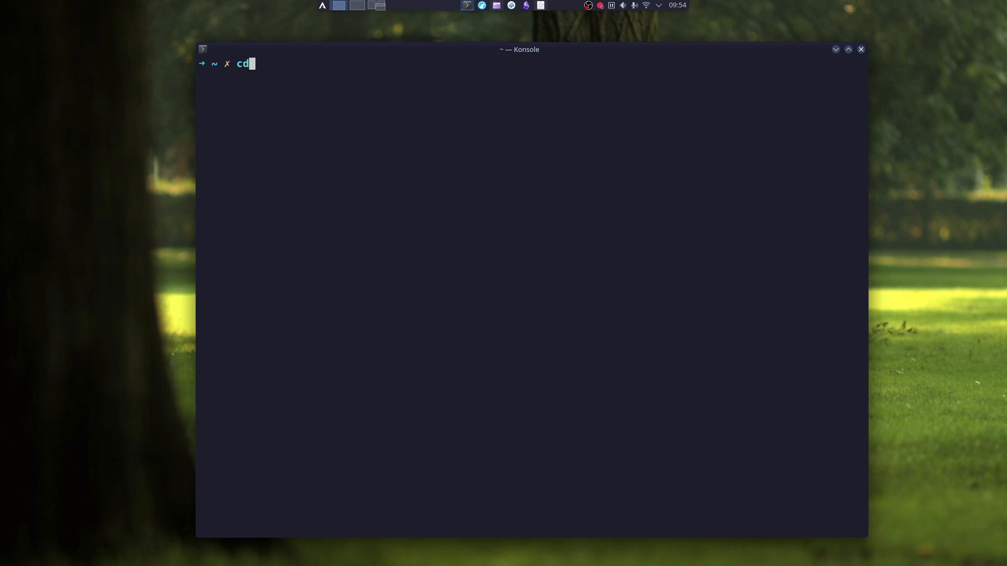
text(Pictures/)
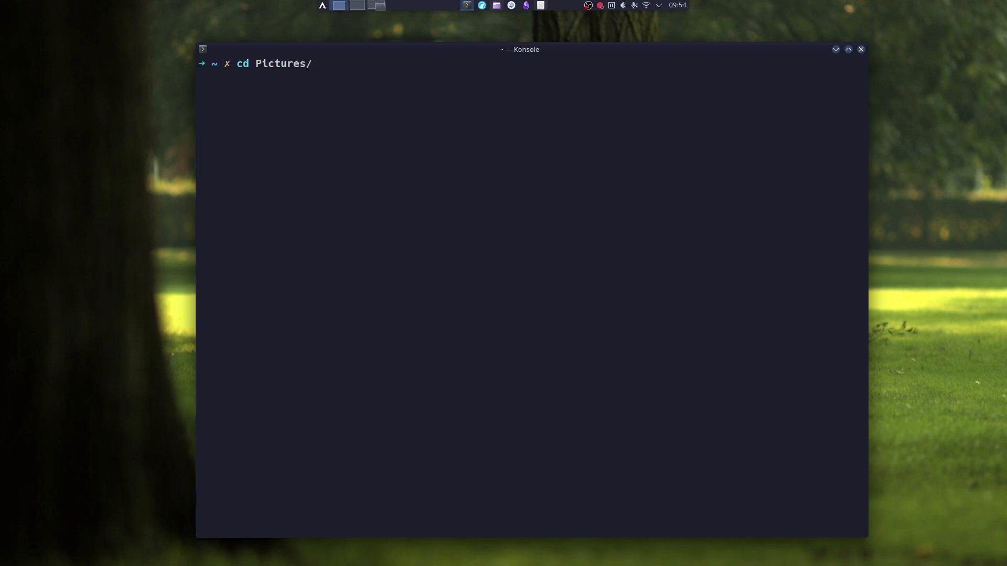
key(BackSpace)
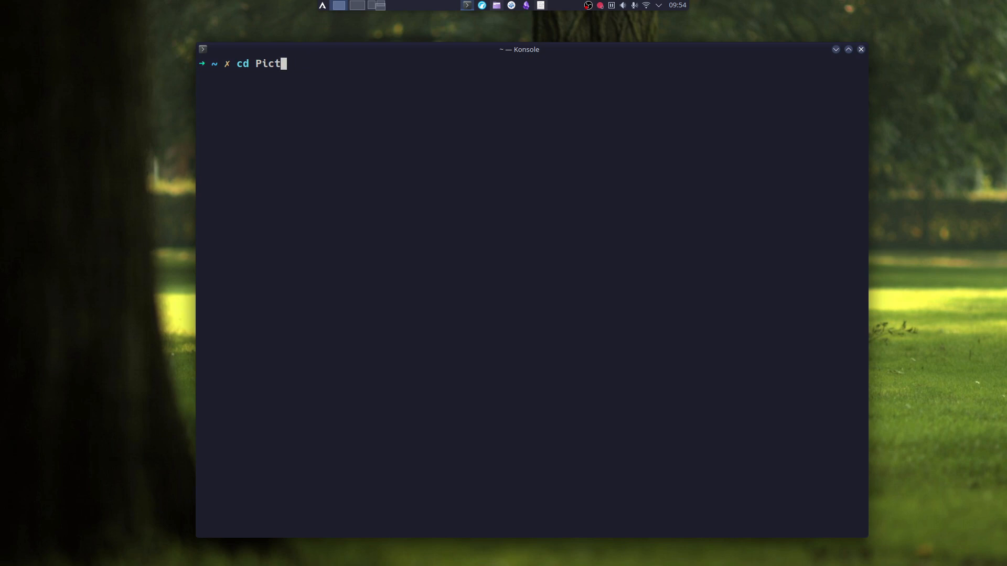
key(Return)
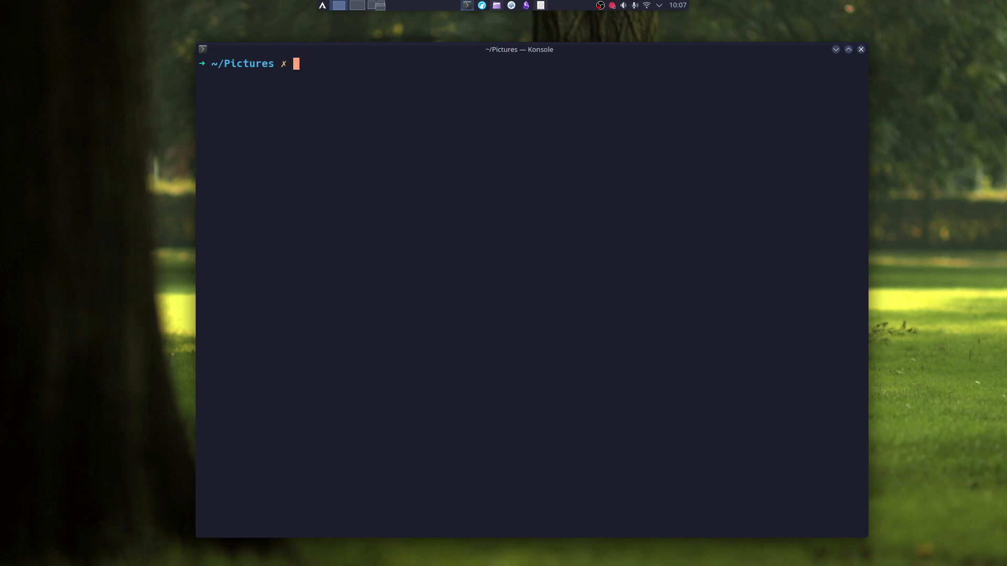
- Tab-complete cd BIGDATA/ to list its subfolders and pick the ISO folder
text(cd BIGDATA/)
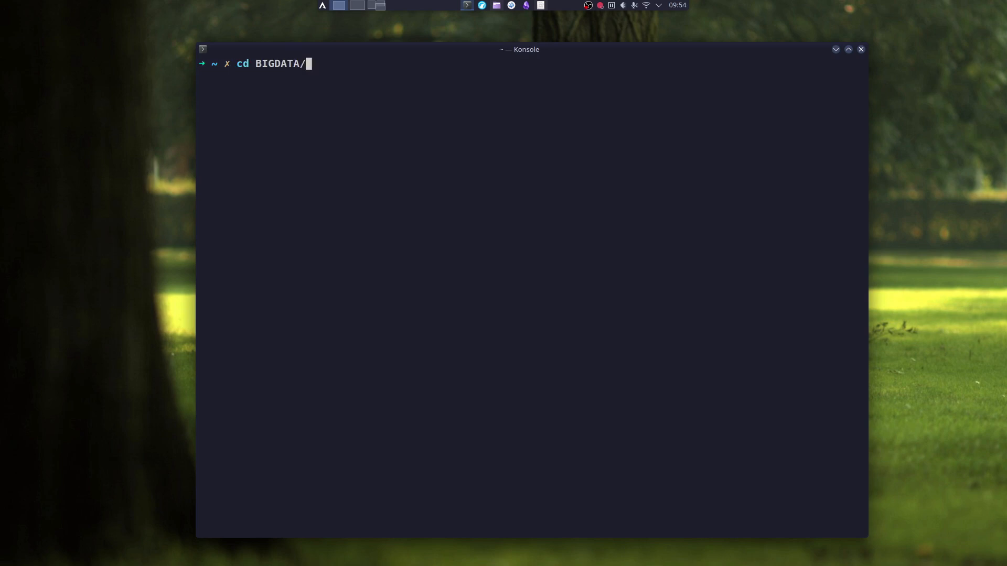
key(Tab)
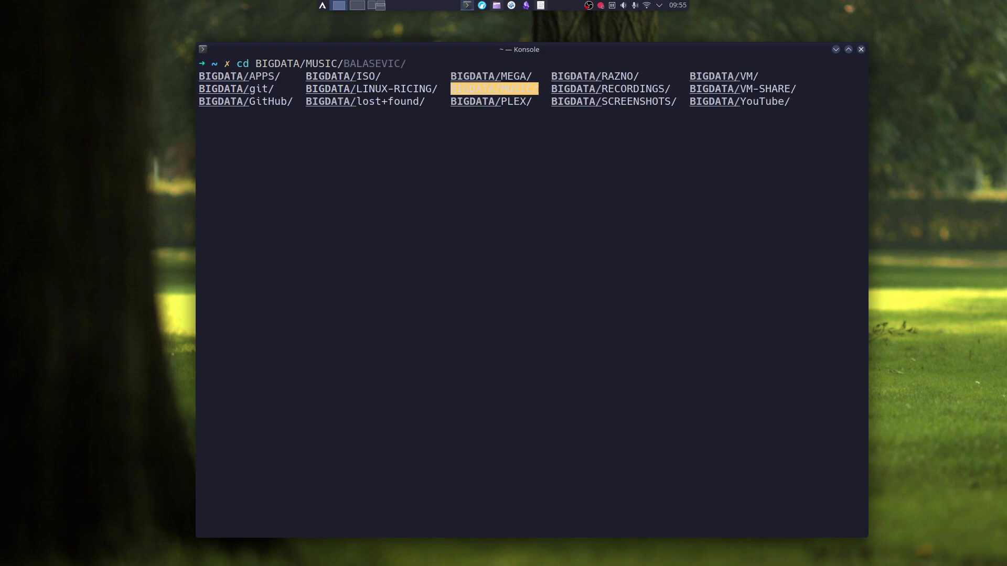
key(Tab)
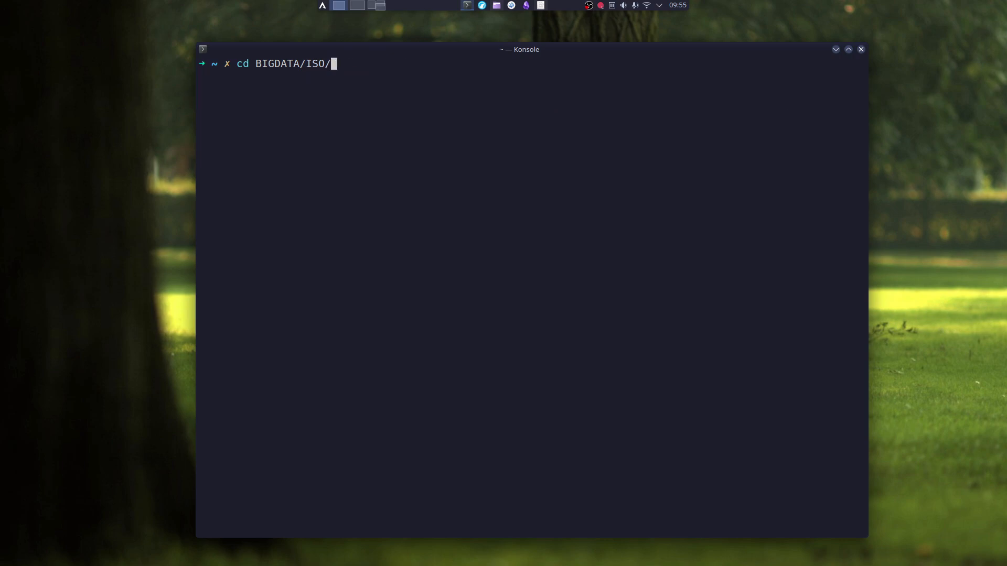
key(Return)
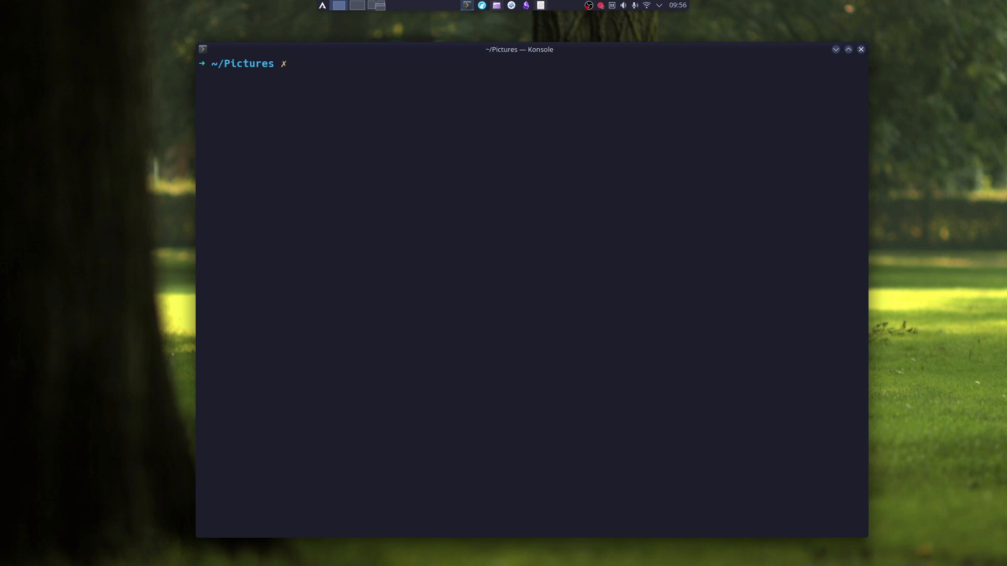
- List Pictures, filter it with the l w*.j* wildcard, then enter l /var/**.log
key(Return)
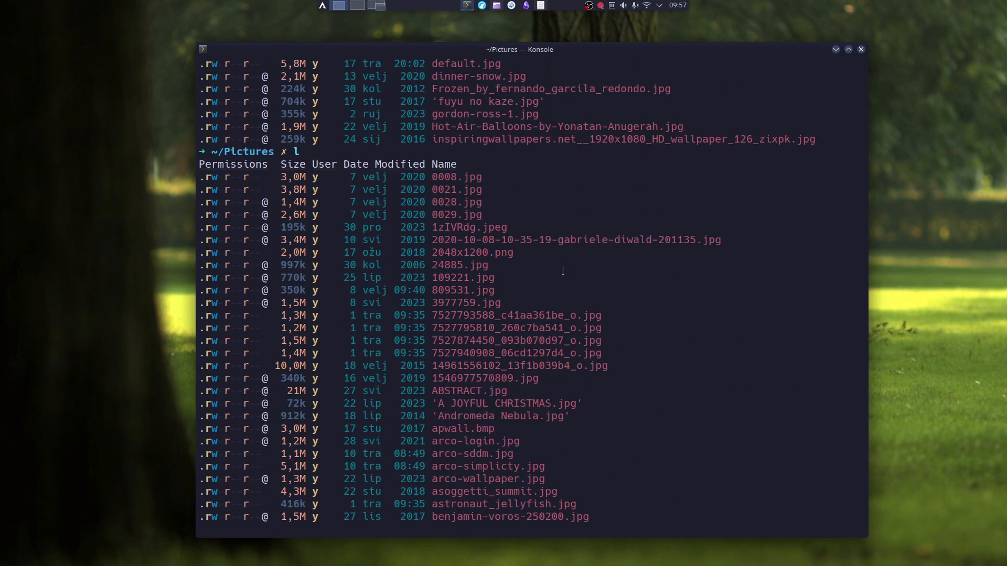
scroll(down, 3)
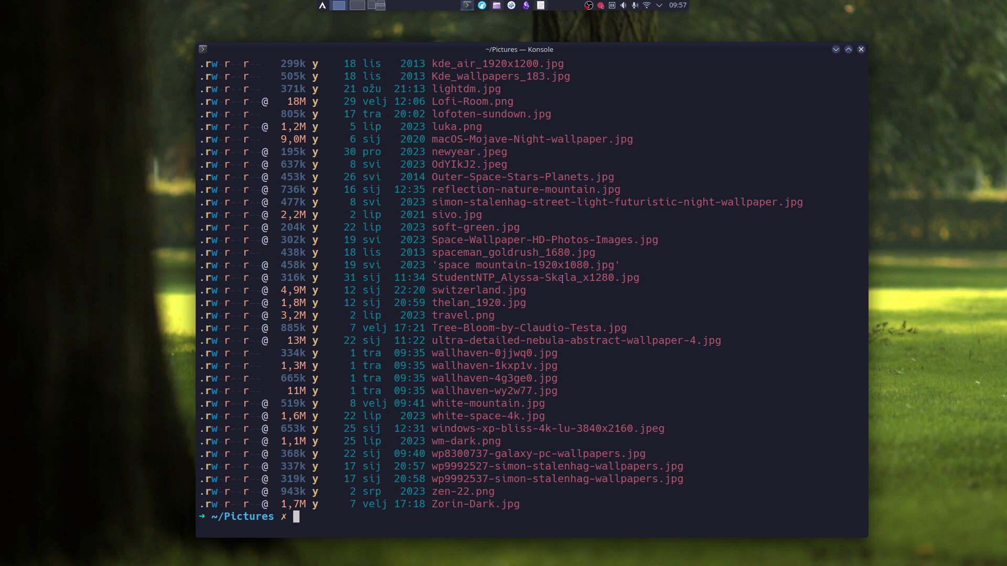
text(l w*.j*)
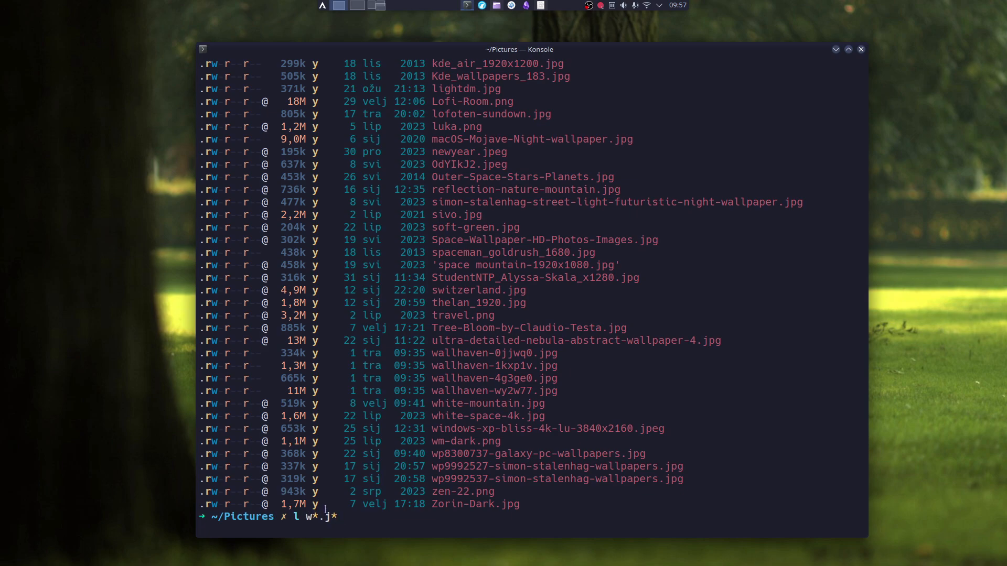
key(Return)
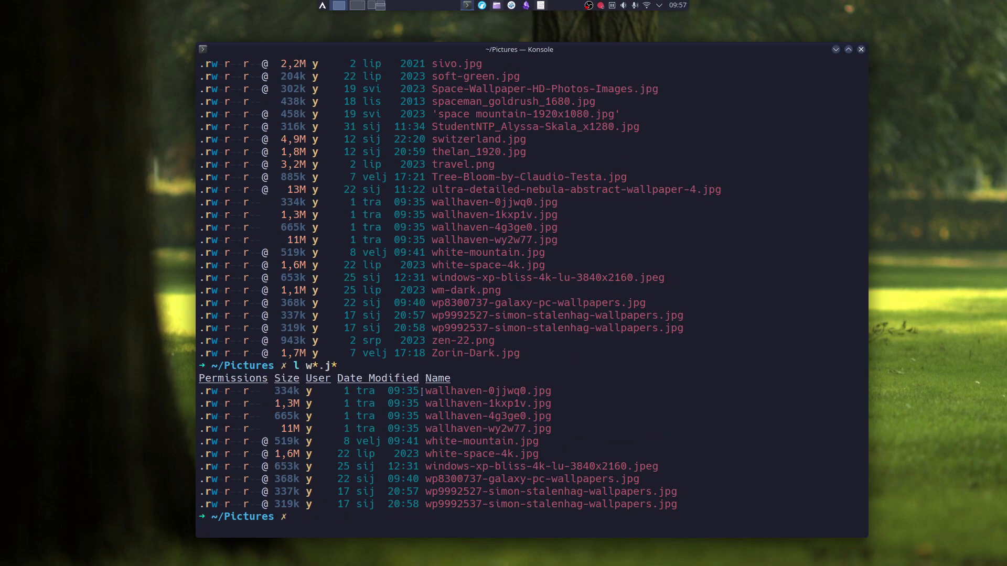
double_click(542, 428)
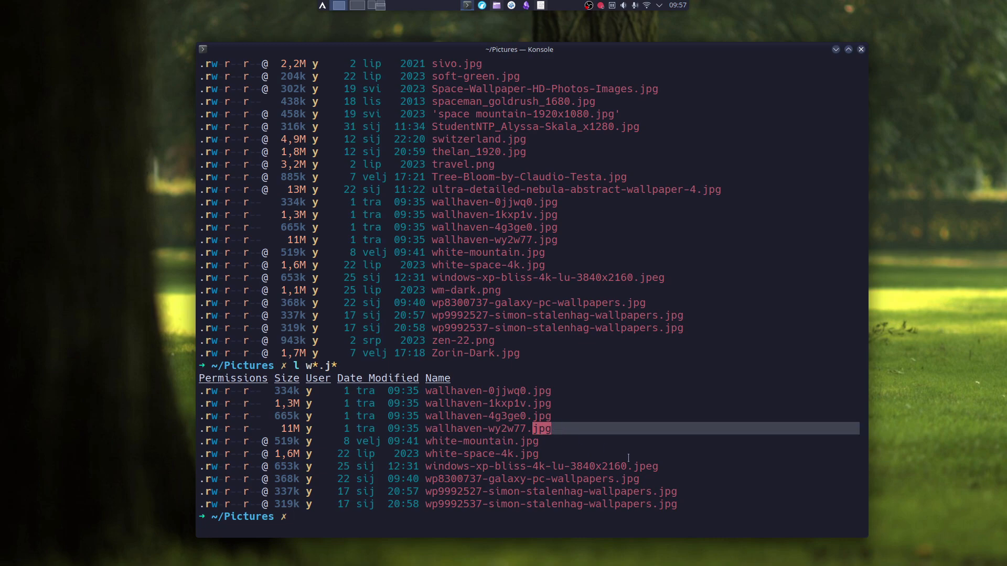
text(l /var/**.log)
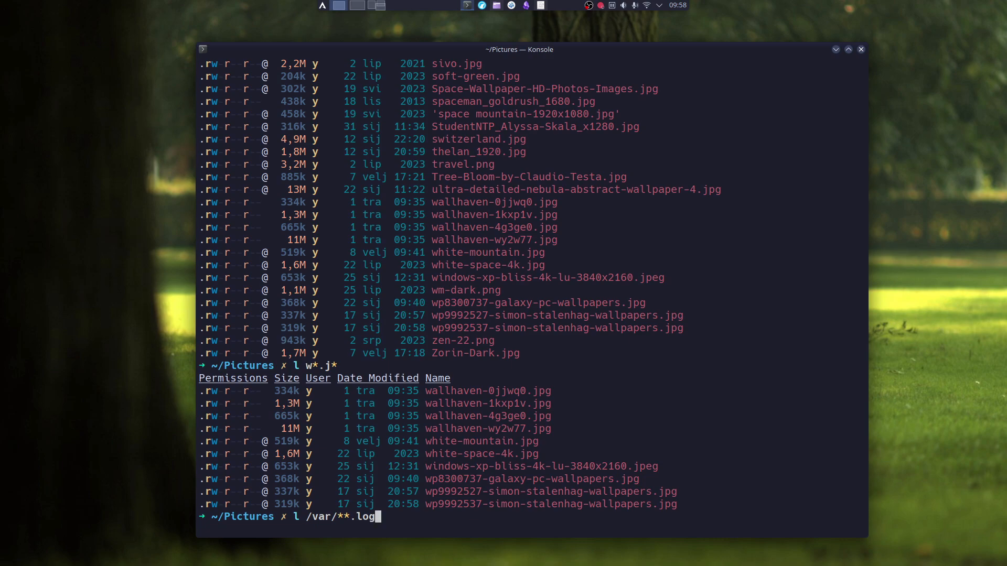
- Run the recursive /var/**.log listing, then enter fish_update_completions
key(Return)
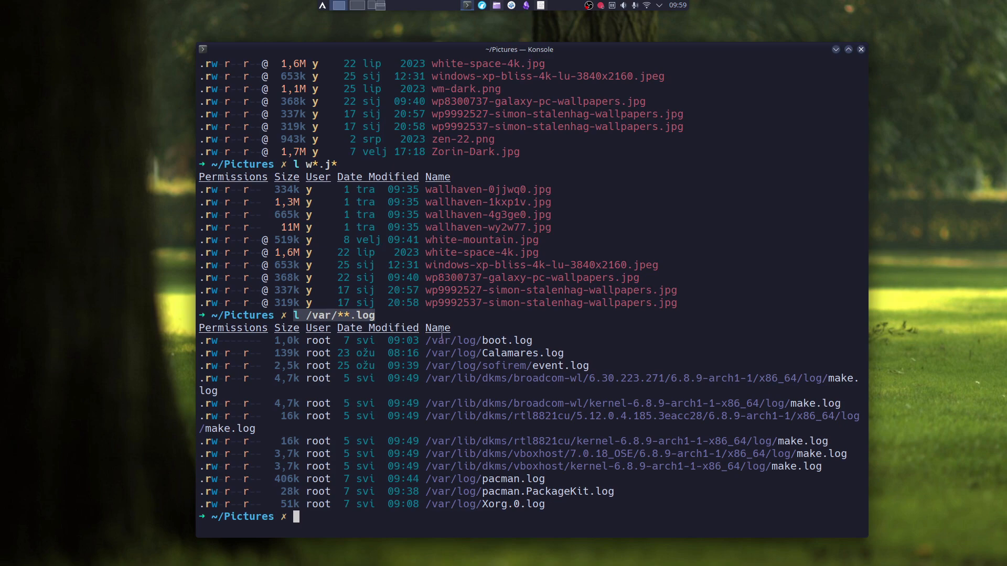
mouse_move(519, 525)
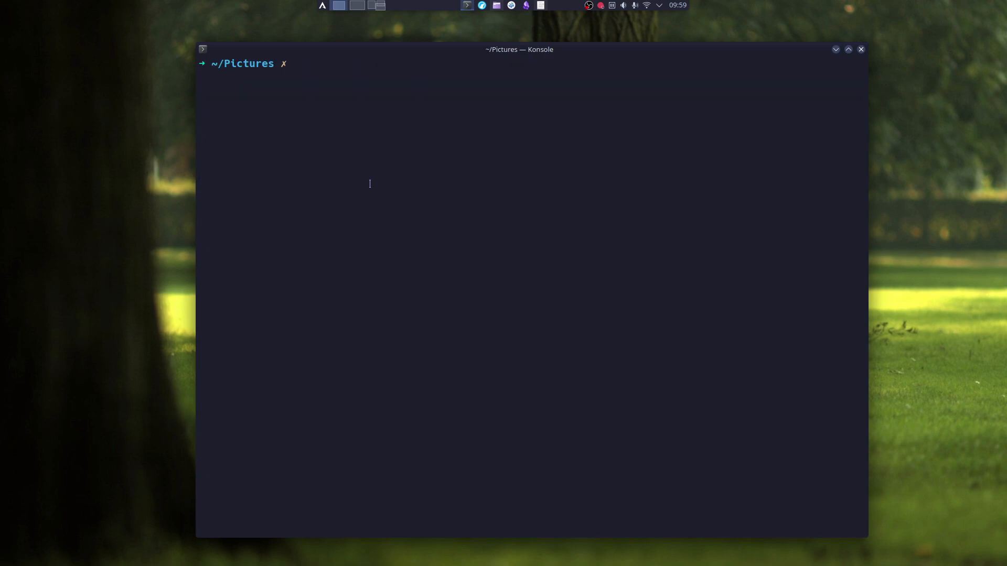
text(fish_update_completions)
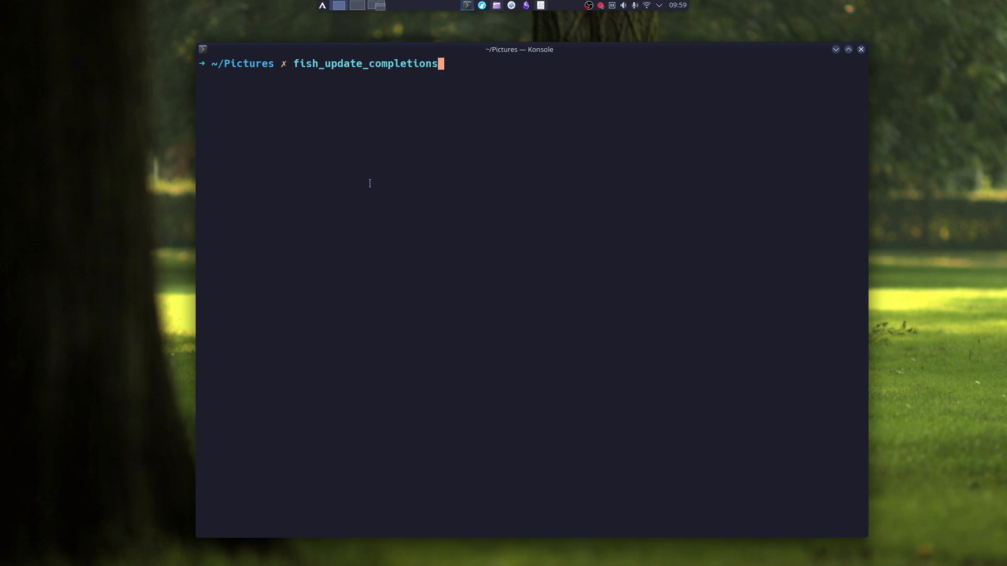
- Regenerate completions from the man pages, then tab-complete ls -lh options with descriptions
key(Return)
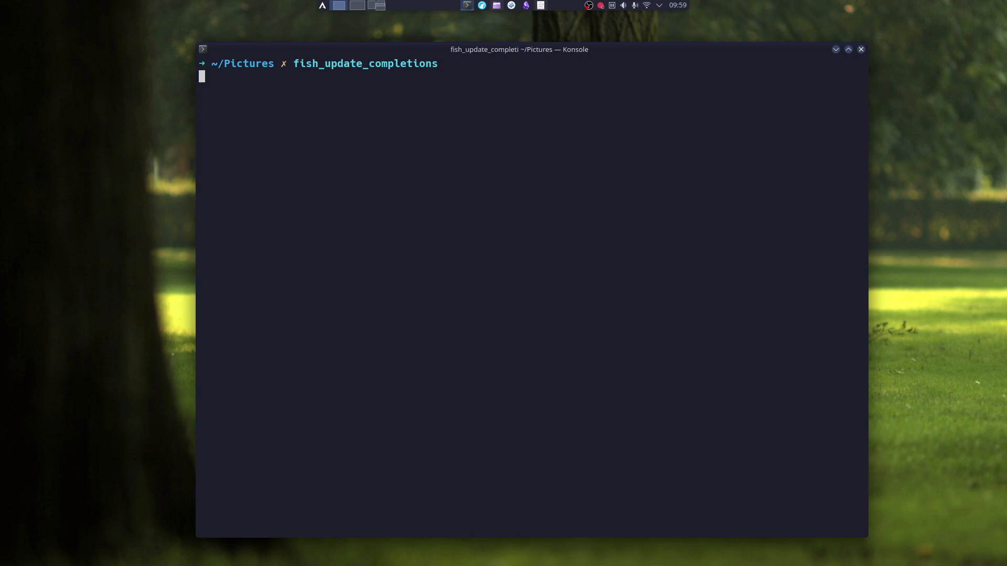
key(Return)
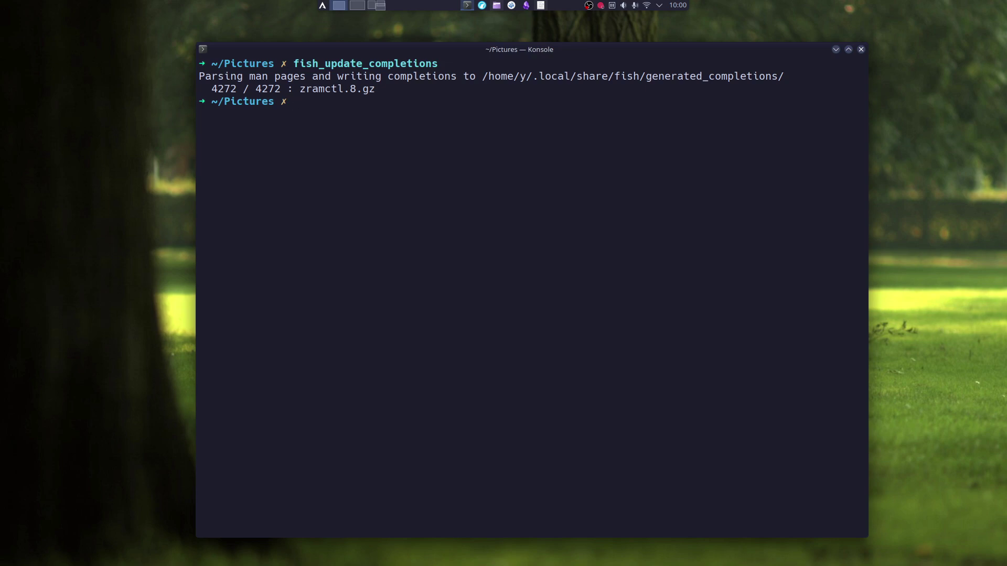
text(ls -lh /etc/sddm.conf.d/)
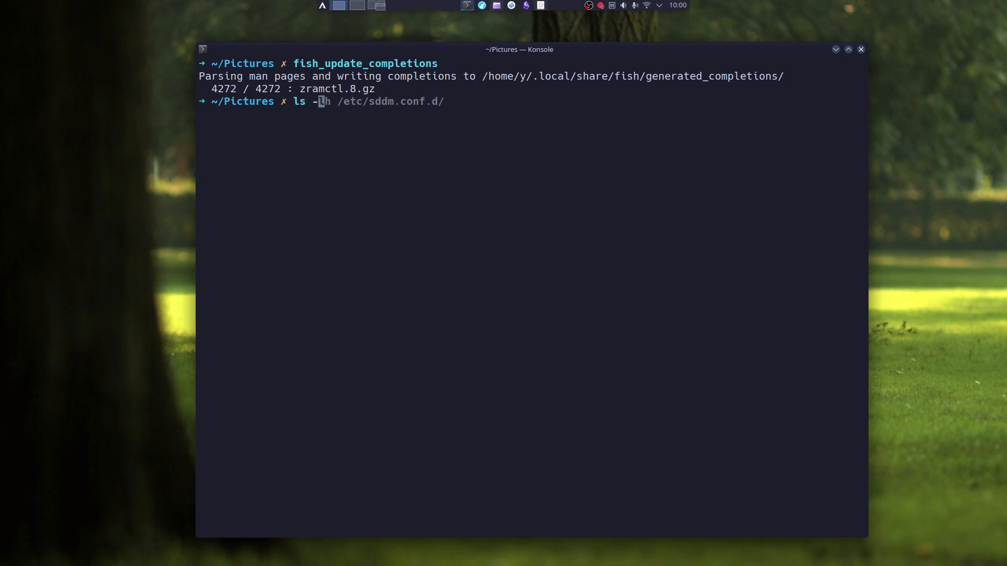
key(Tab)
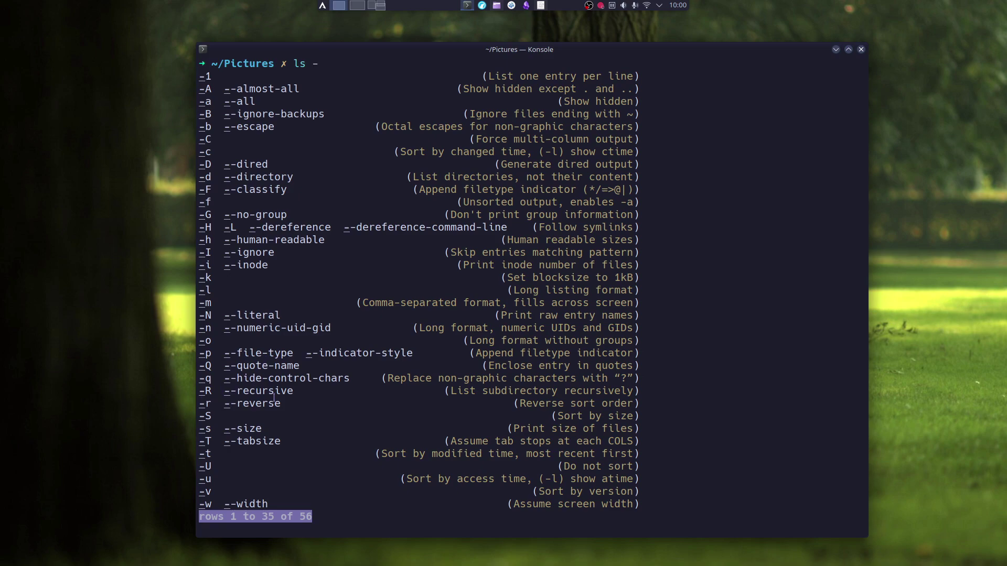
- Page through the ls option completions and clear the screen back to an empty prompt
text(1)
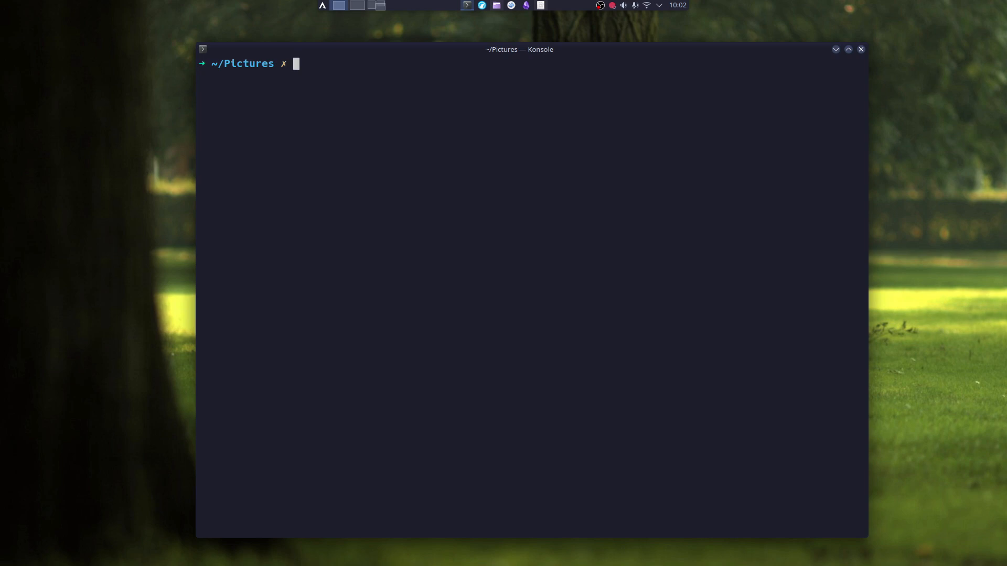
- Run help so fish's offline documentation Introduction page opens in Firefox, and skim it
text(help)
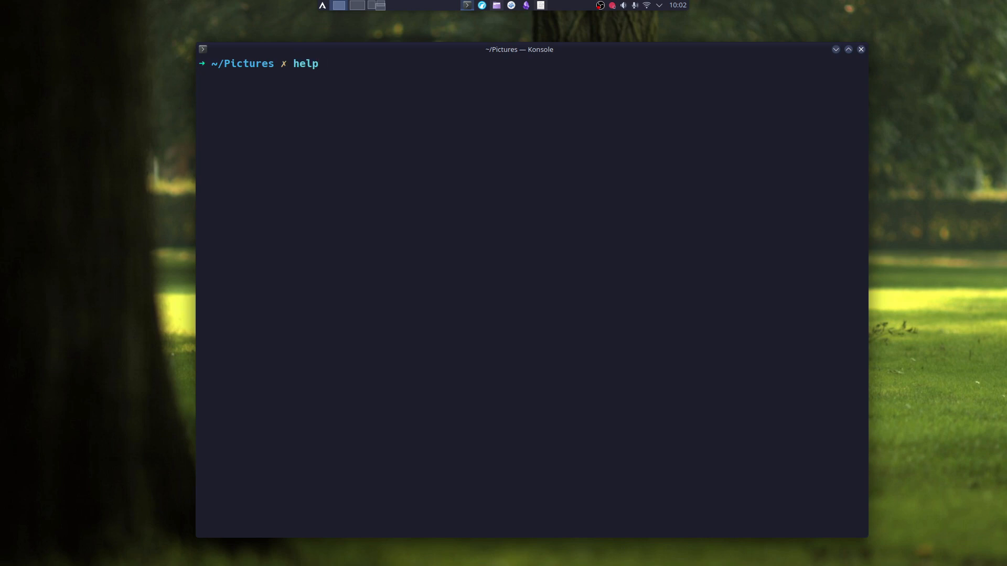
key(Return)
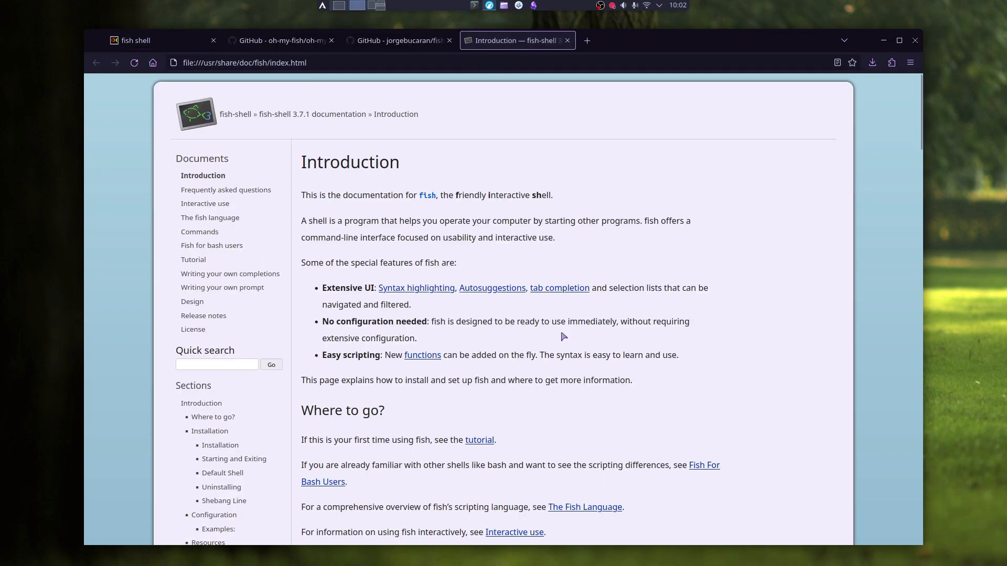
scroll(down, 3)
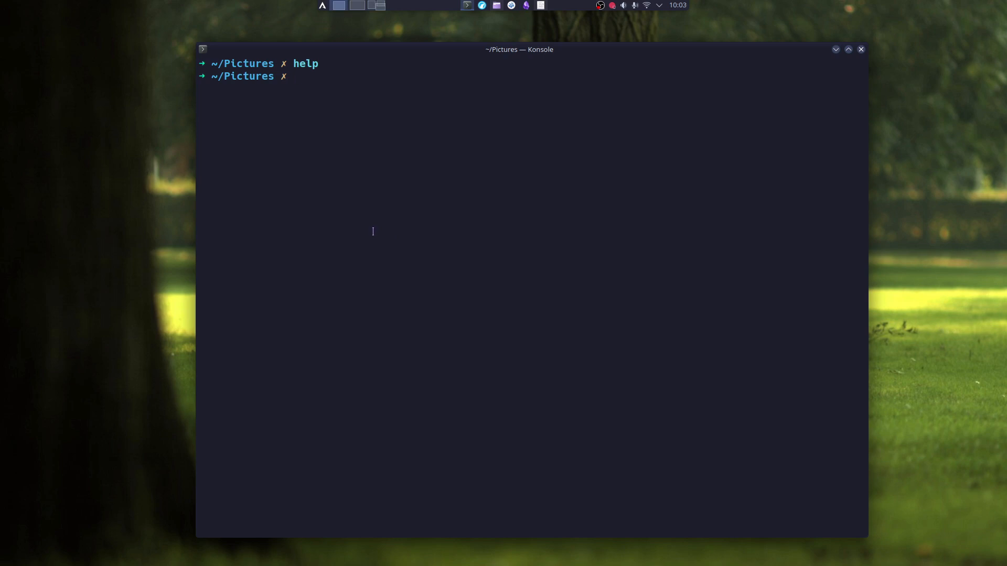
- Run fish_config to launch the web configuration interface showing the colors theme previews
text(fish_config)
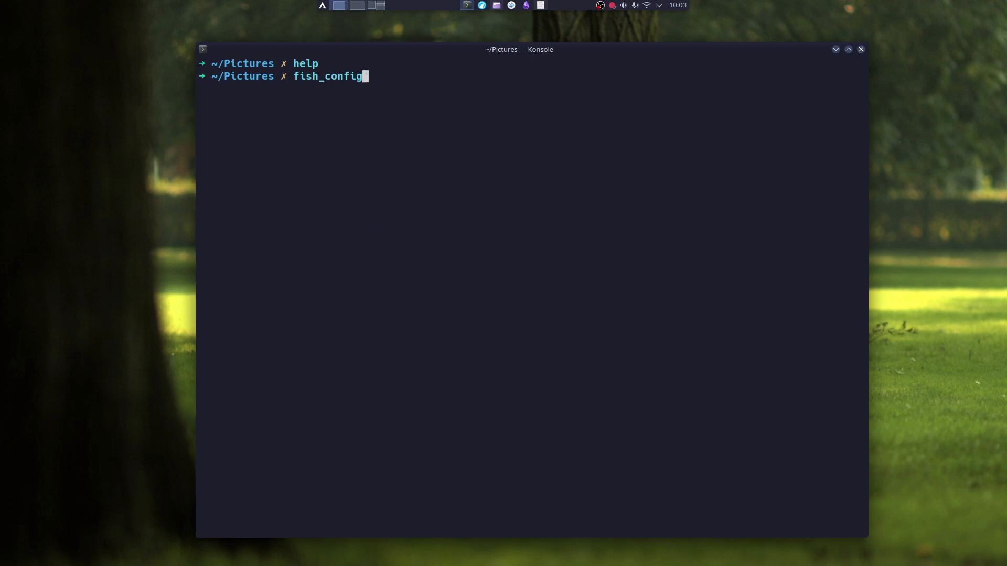
key(Return)
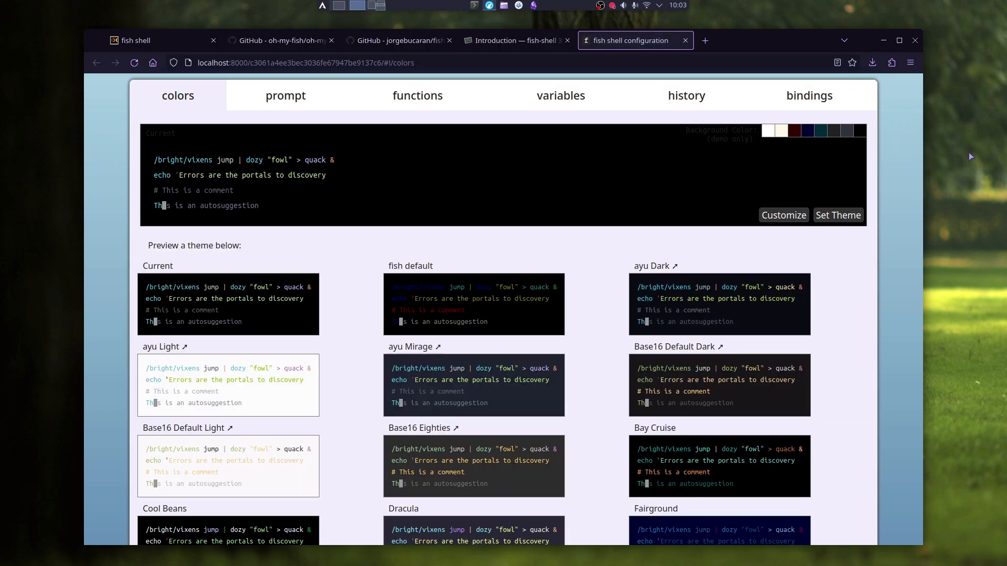
mouse_move(399, 141)
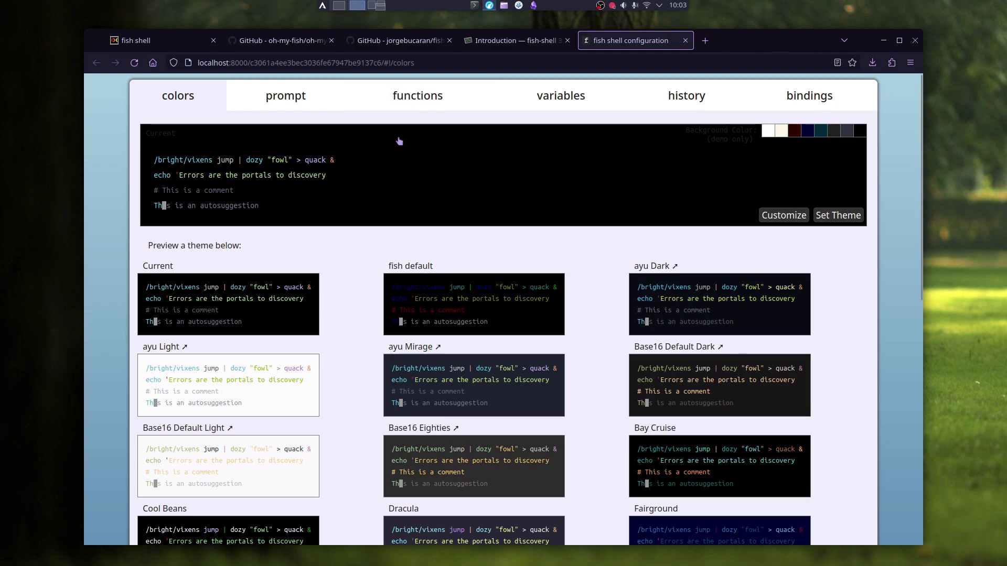
mouse_move(195, 114)
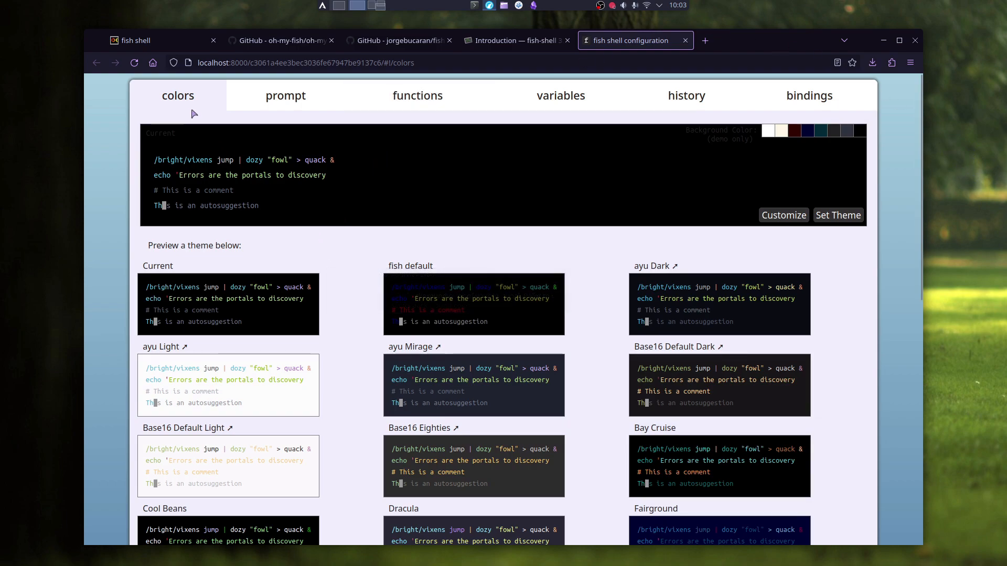
mouse_move(253, 187)
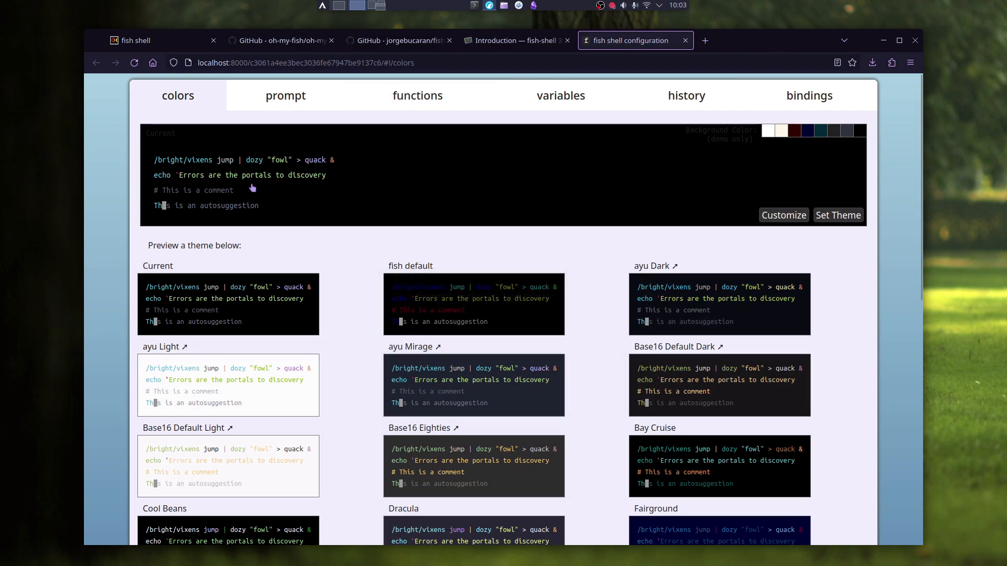
mouse_move(343, 209)
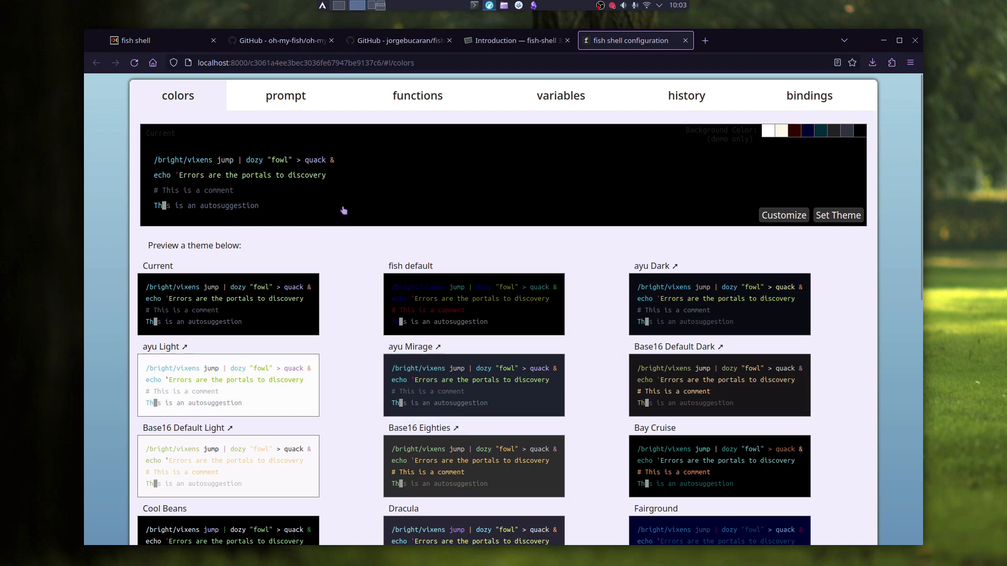
mouse_move(563, 172)
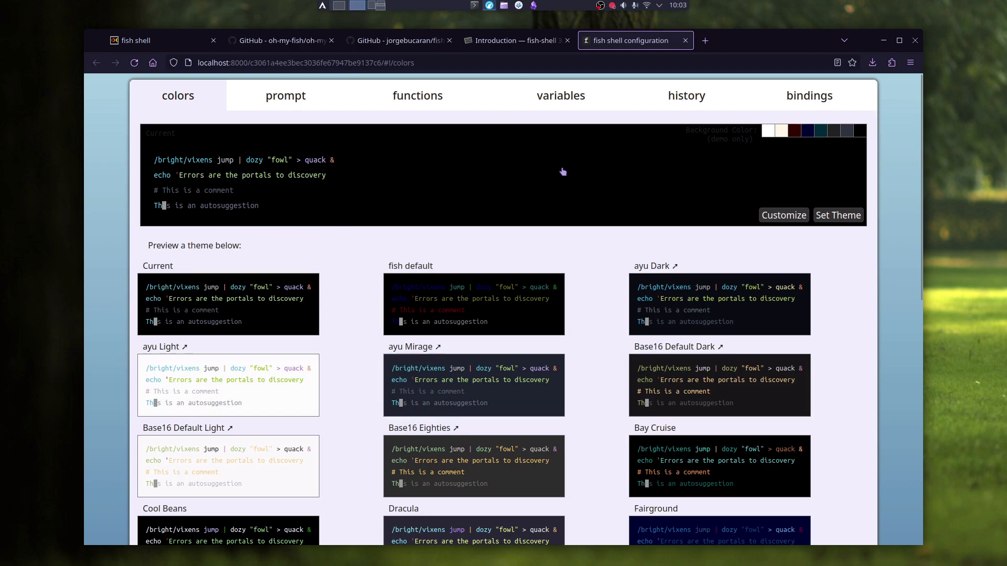
mouse_move(209, 158)
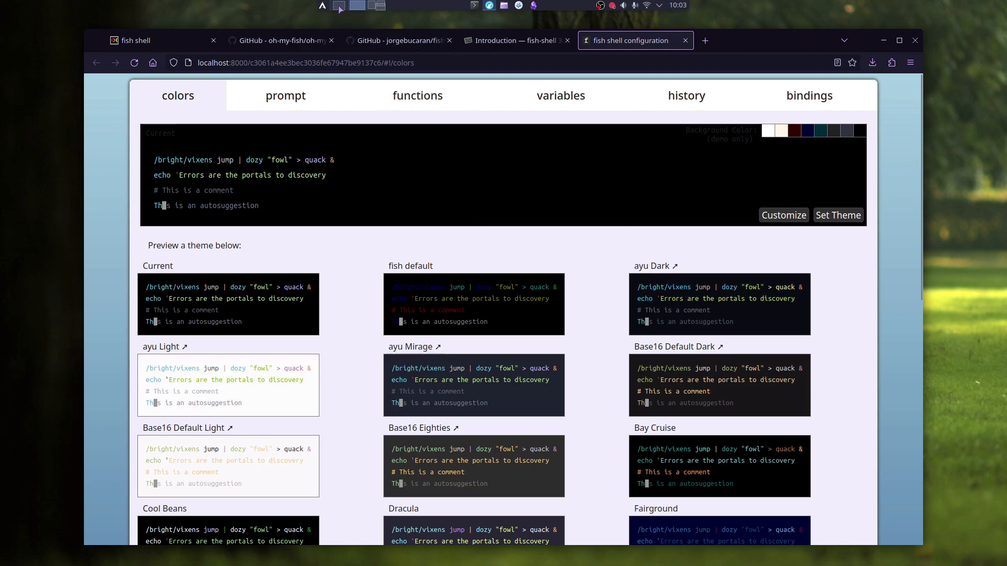
mouse_move(347, 12)
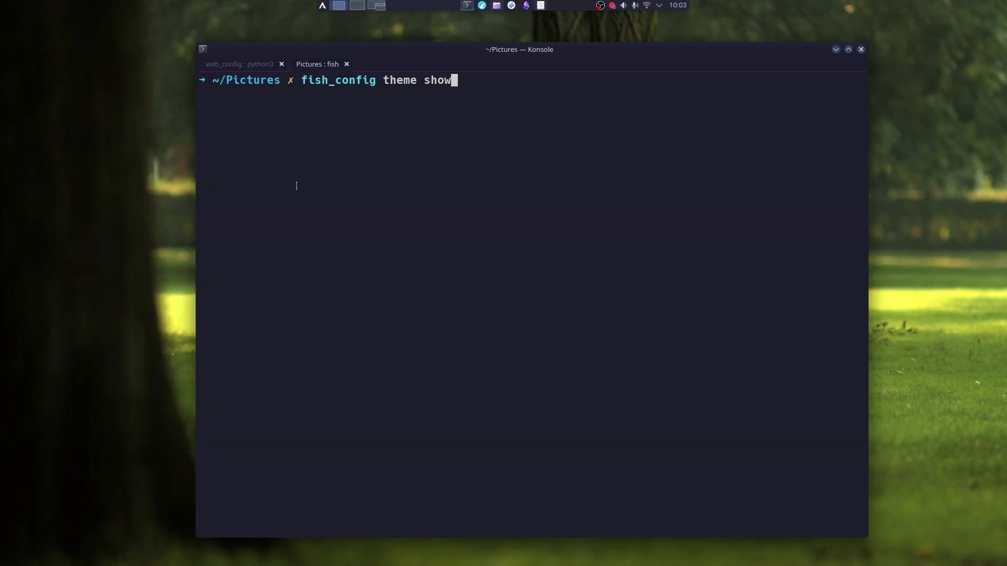
mouse_move(396, 149)
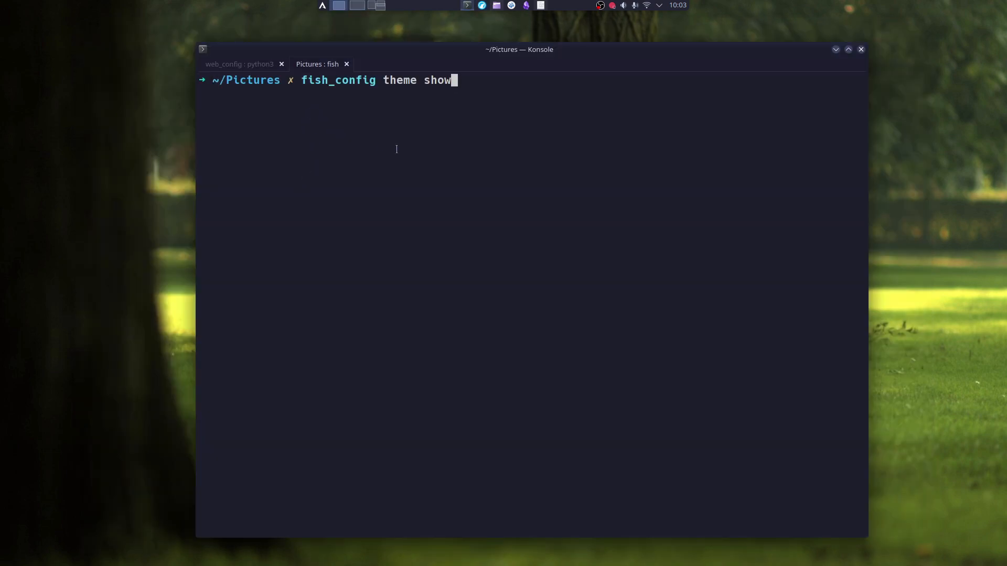
- Run fish_config theme show and scroll back through every theme's sample preview
key(Return)
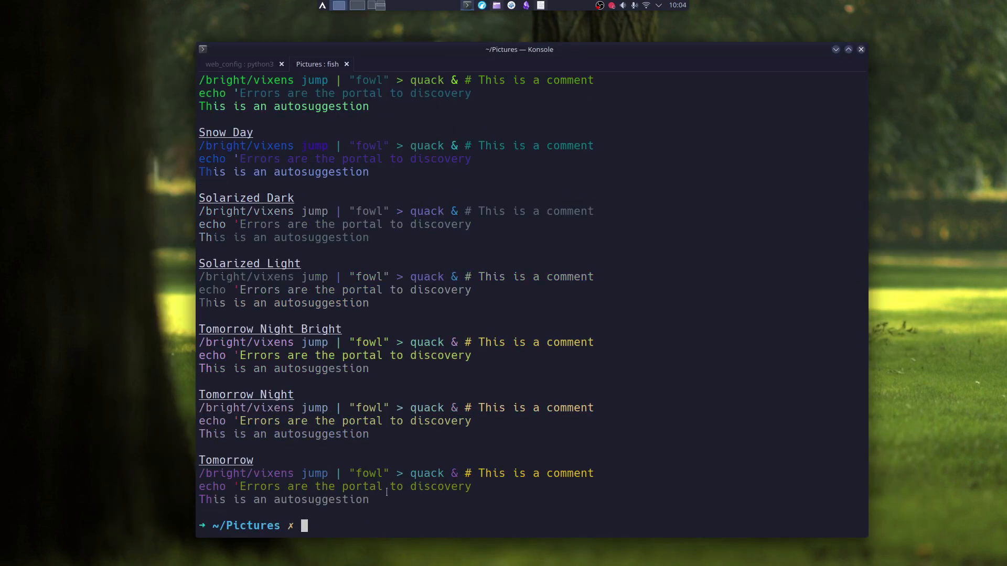
scroll(up, 3)
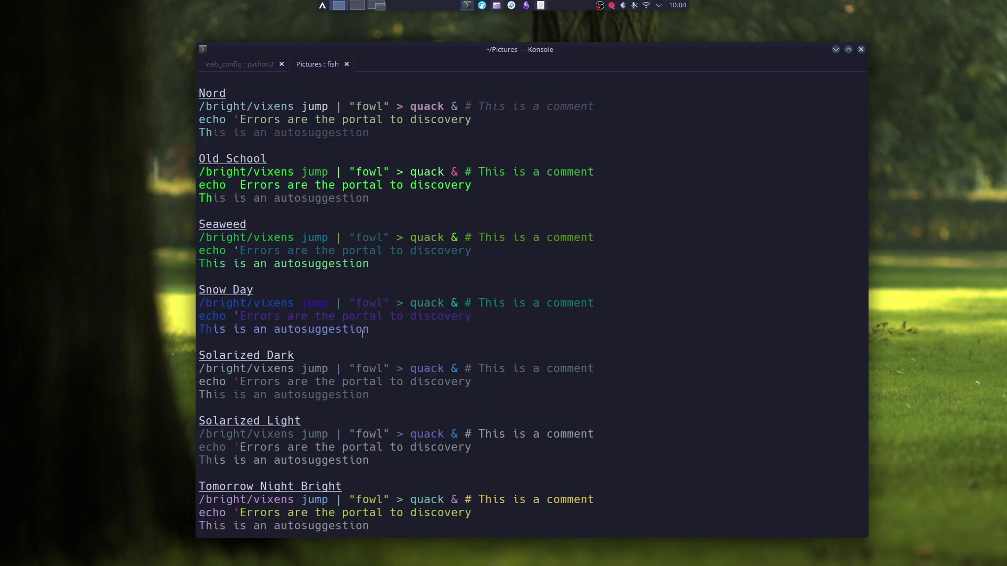
scroll(up, 3)
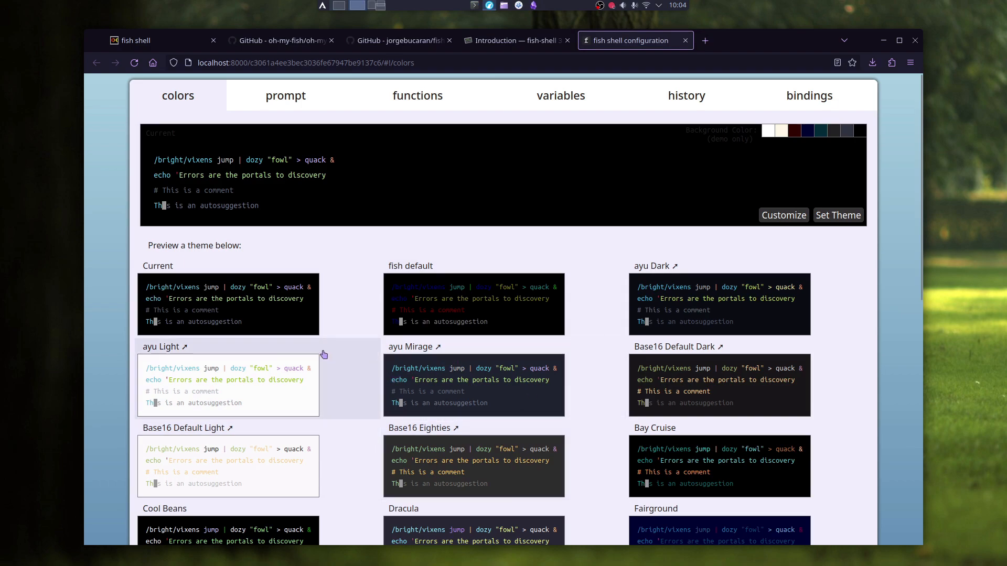
mouse_move(361, 238)
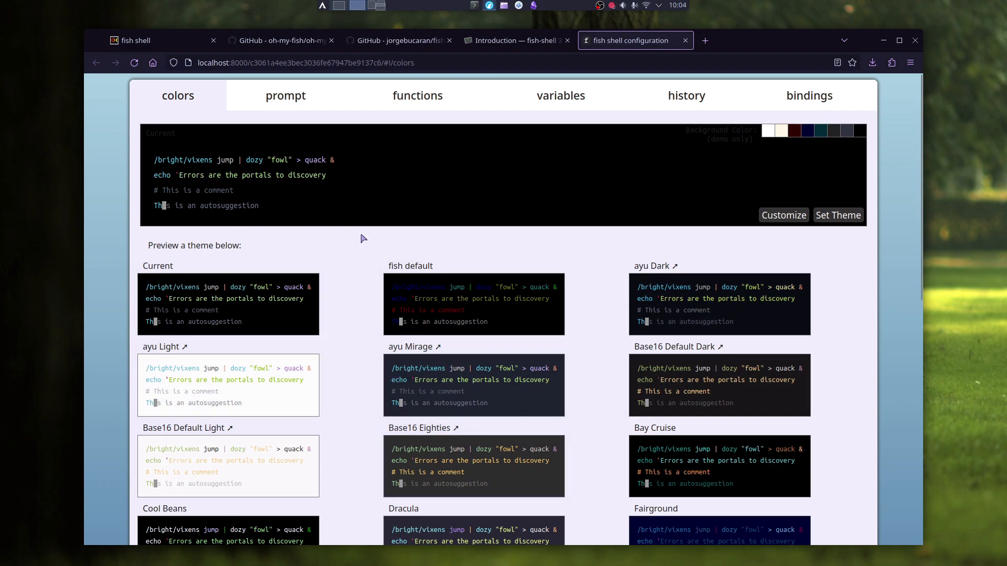
mouse_move(426, 238)
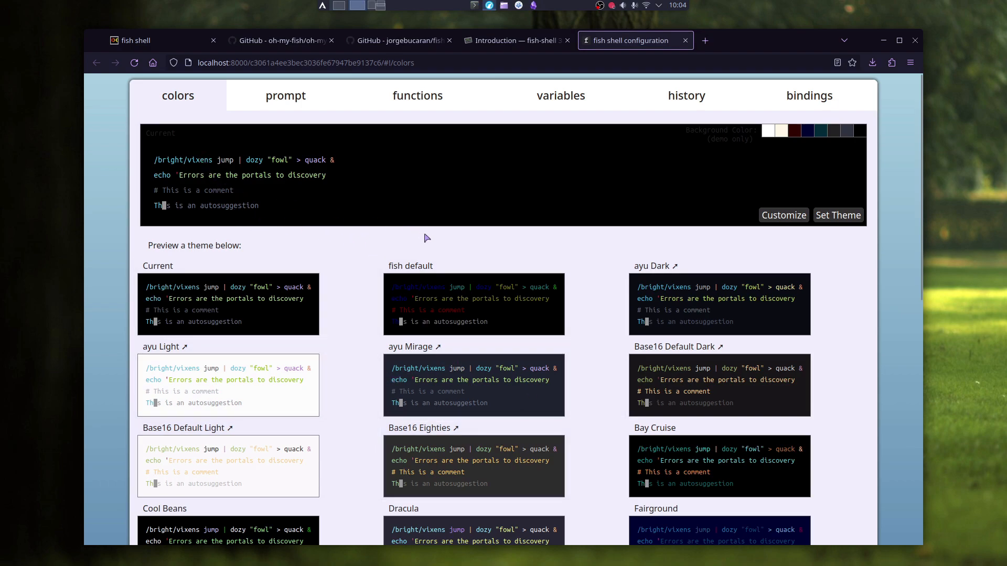
mouse_move(360, 242)
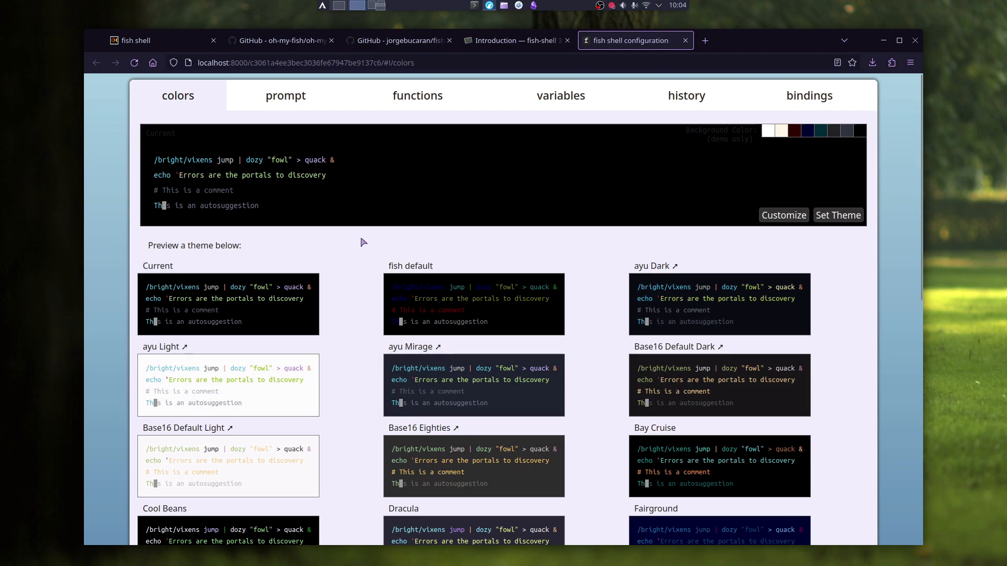
- Start customizing the ayu Dark theme's colours from the command colour palette
click(837, 215)
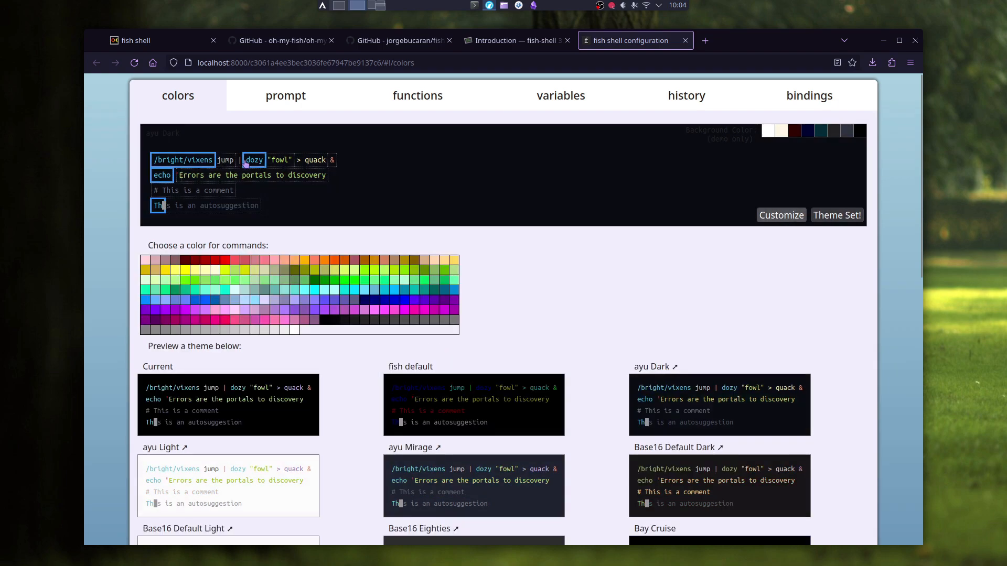
mouse_move(277, 182)
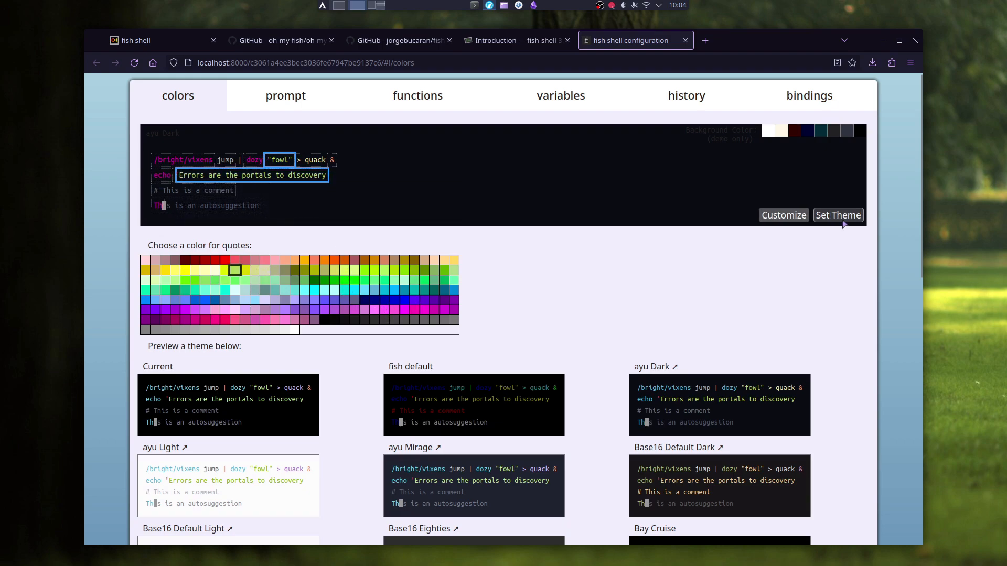
mouse_move(712, 227)
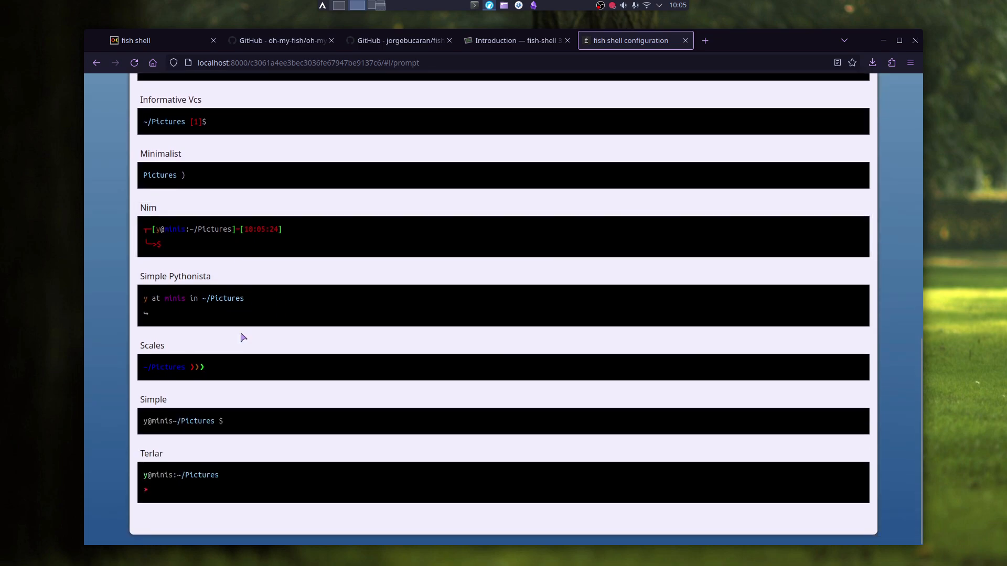
mouse_move(198, 285)
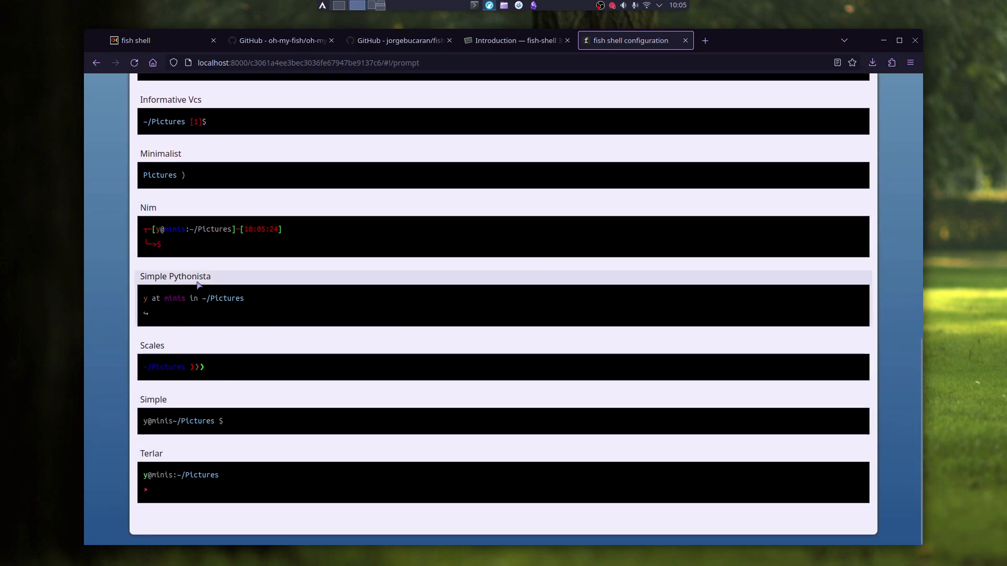
- View the sources of the alias, abbr and fish_hg_prompt built-in functions
click(417, 95)
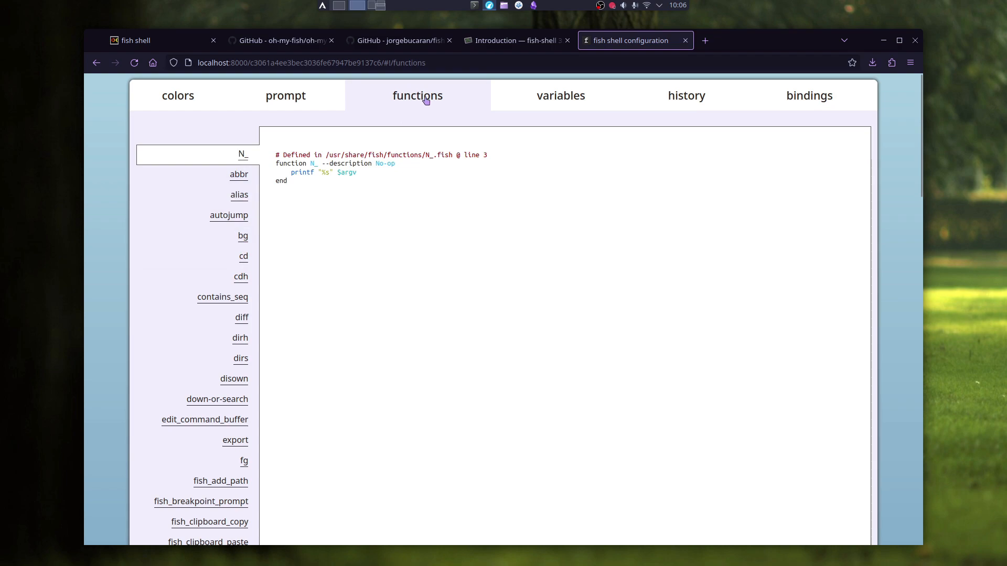
click(238, 196)
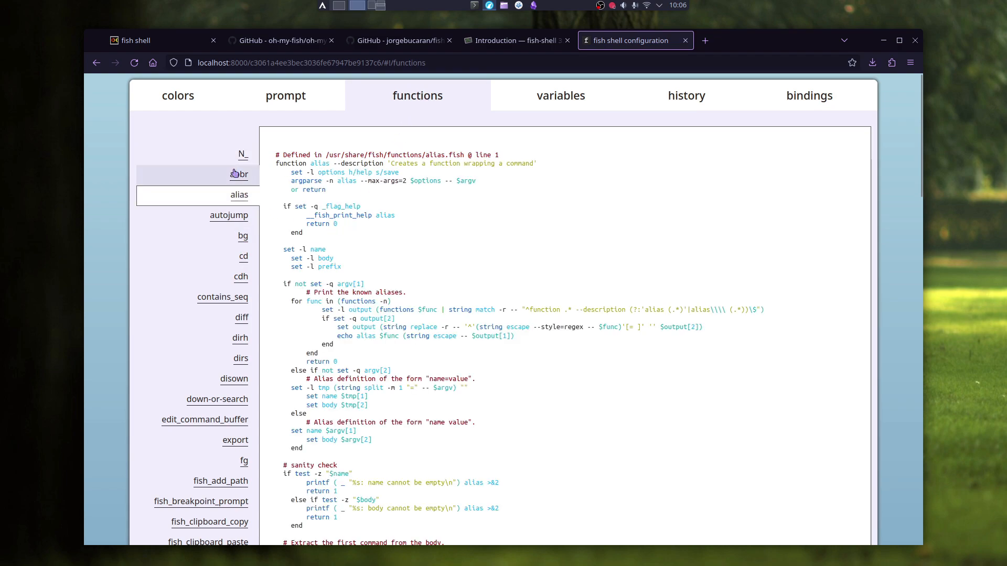
click(242, 236)
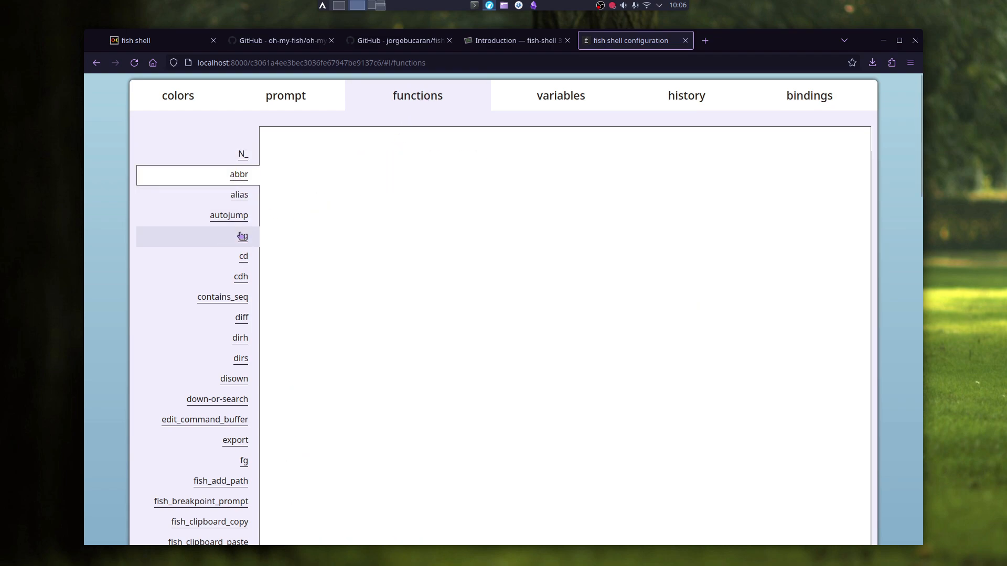
click(243, 236)
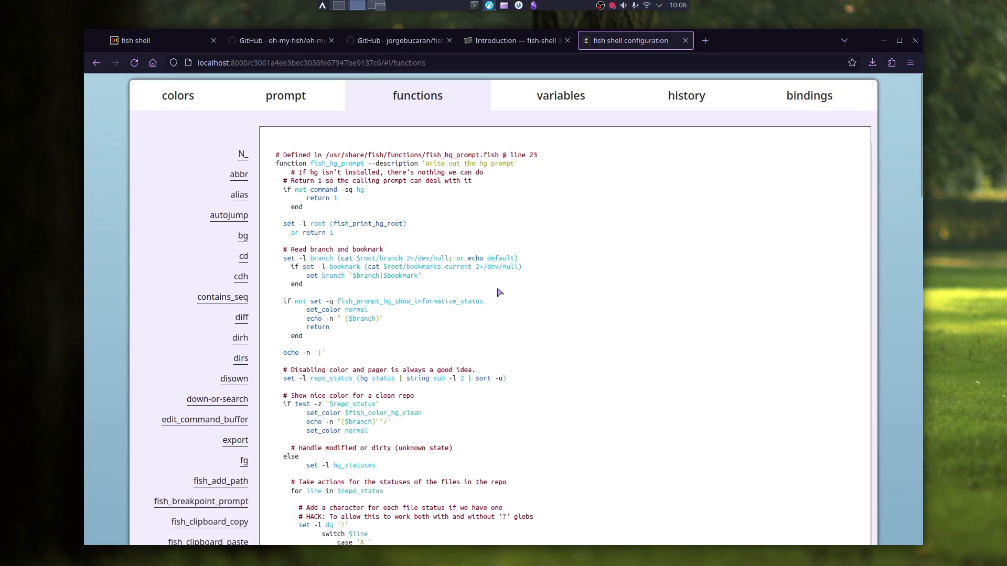
mouse_move(557, 138)
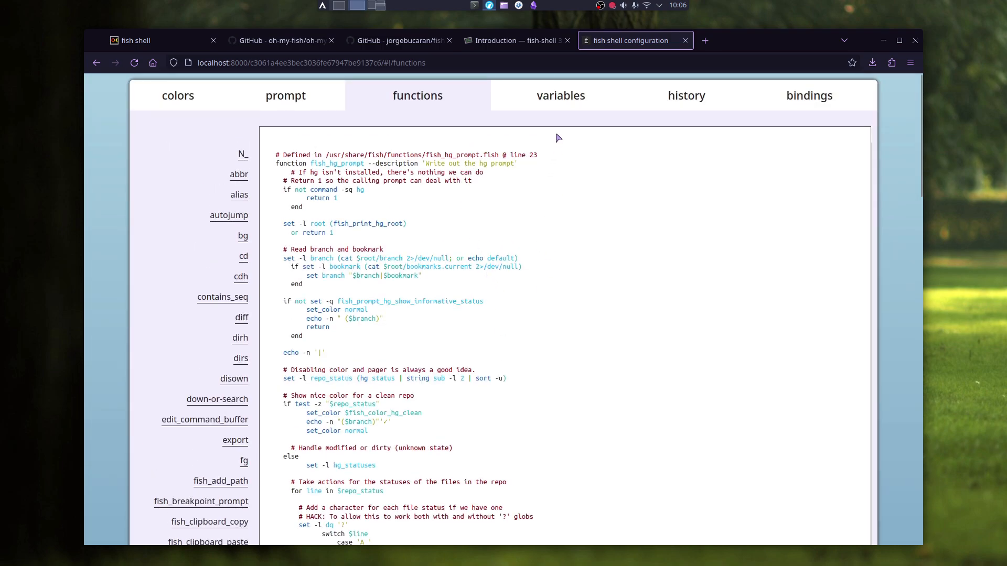
- Move on to the oh-my-fish and then the Fisher plugin manager GitHub pages
click(561, 96)
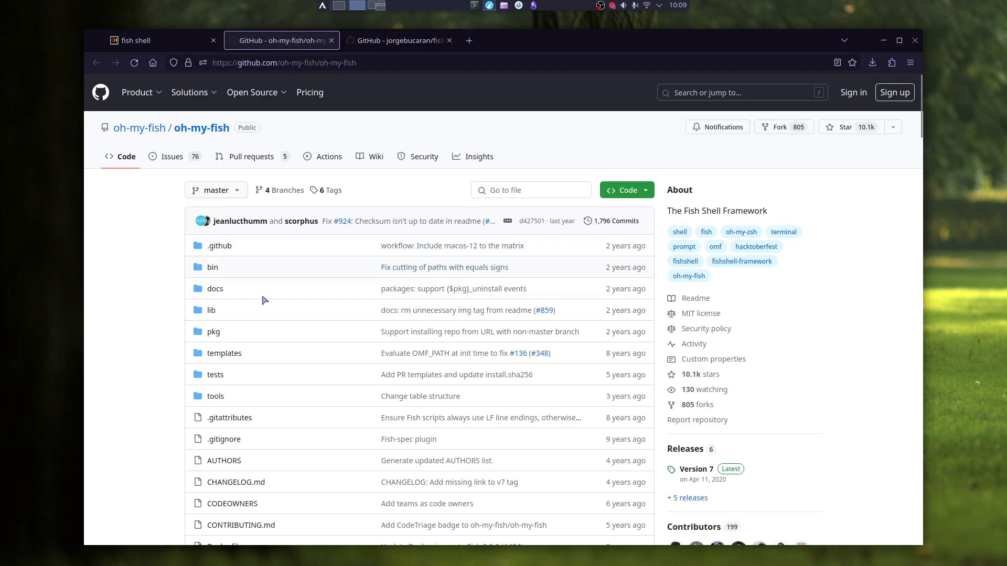
click(398, 40)
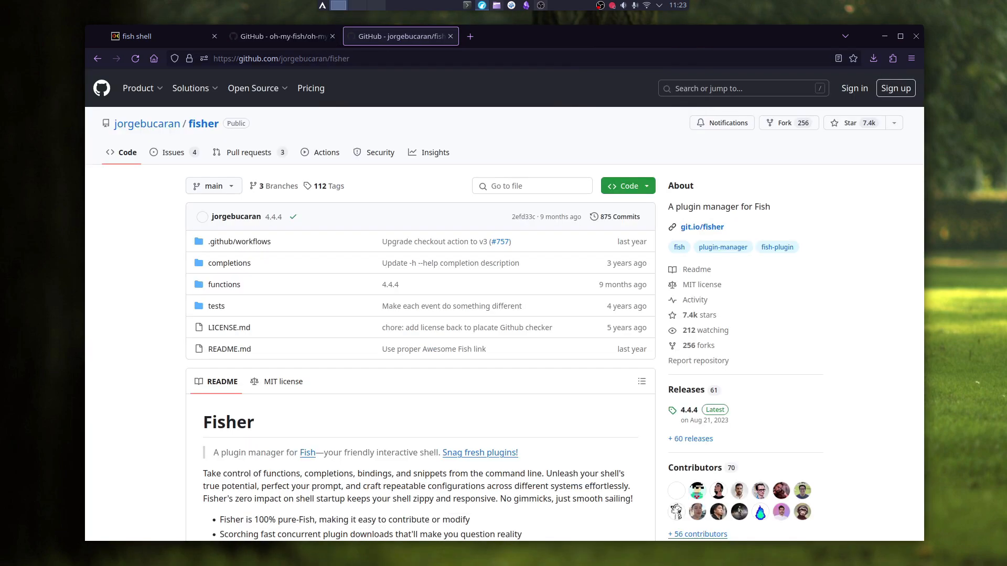